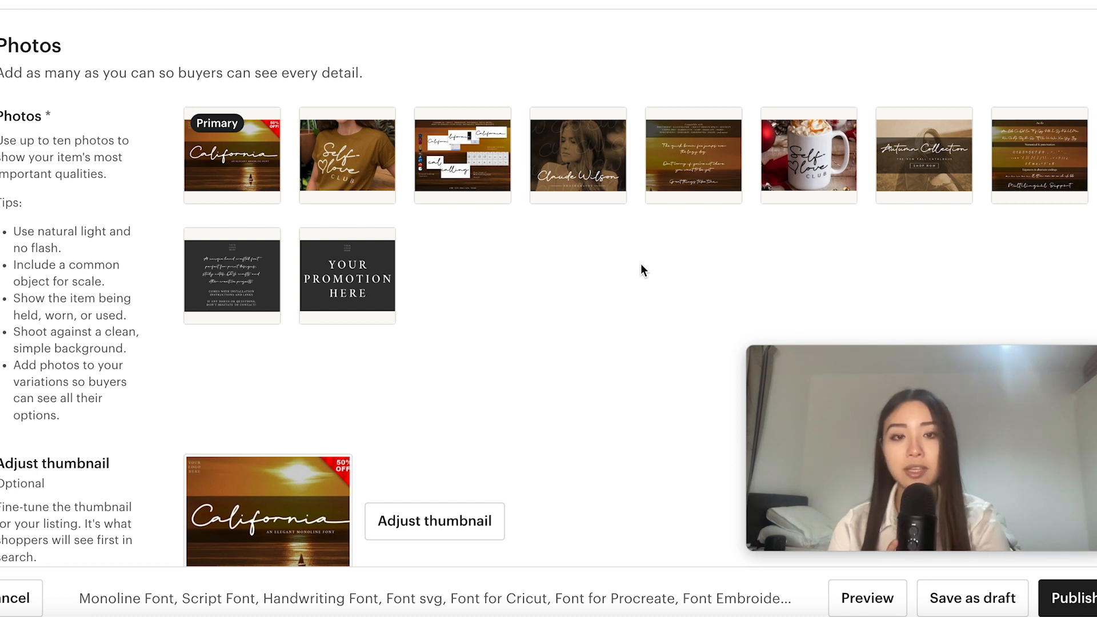
mouse_move(631, 259)
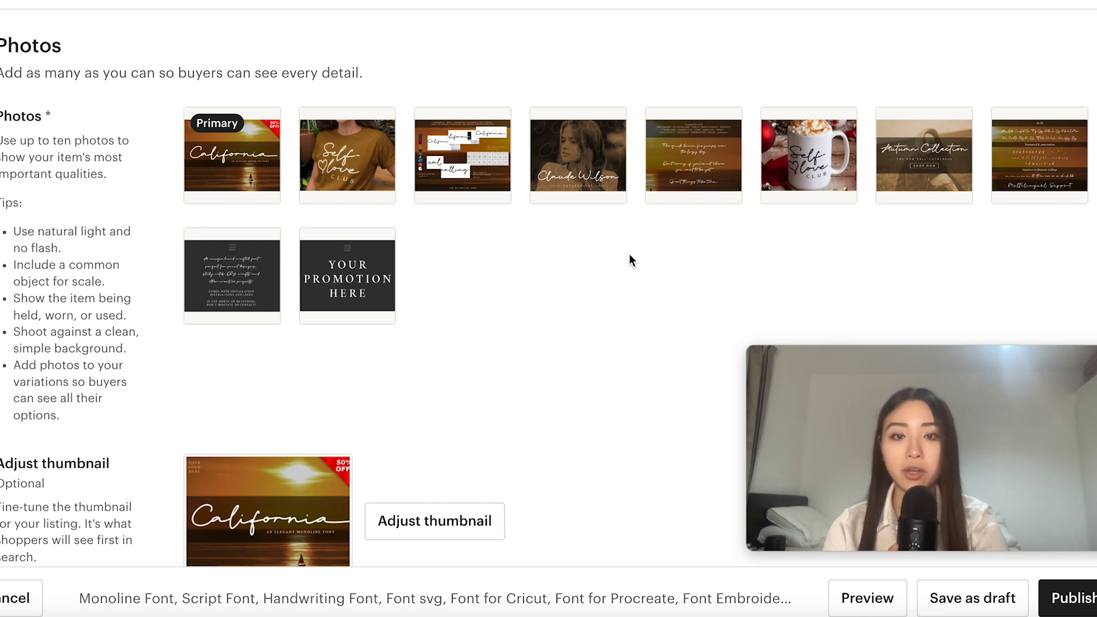
Test the California font with placeholder text in the Fontself live preview field.
scroll("down", 3)
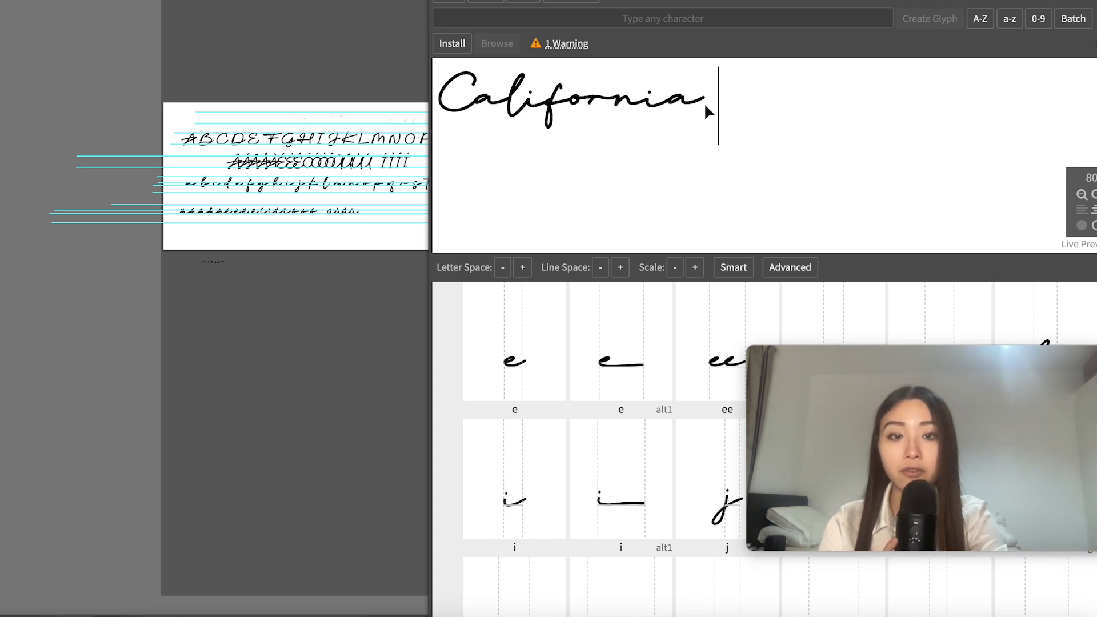
type("jlkjlkj")
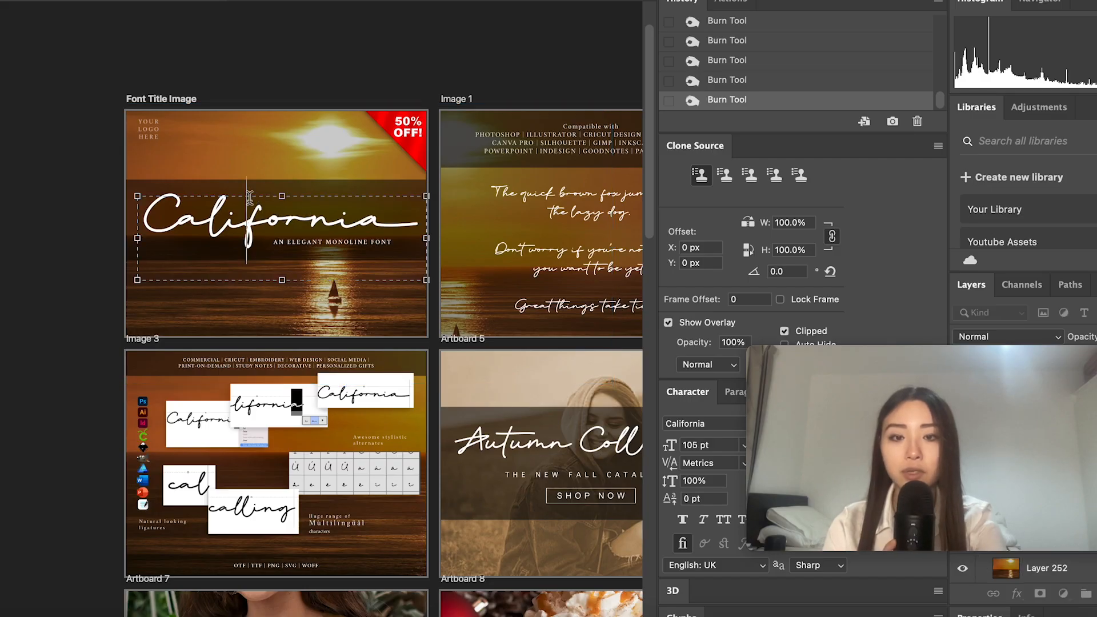
Scroll across the Photoshop artboards holding the California listing images.
scroll("left", 3)
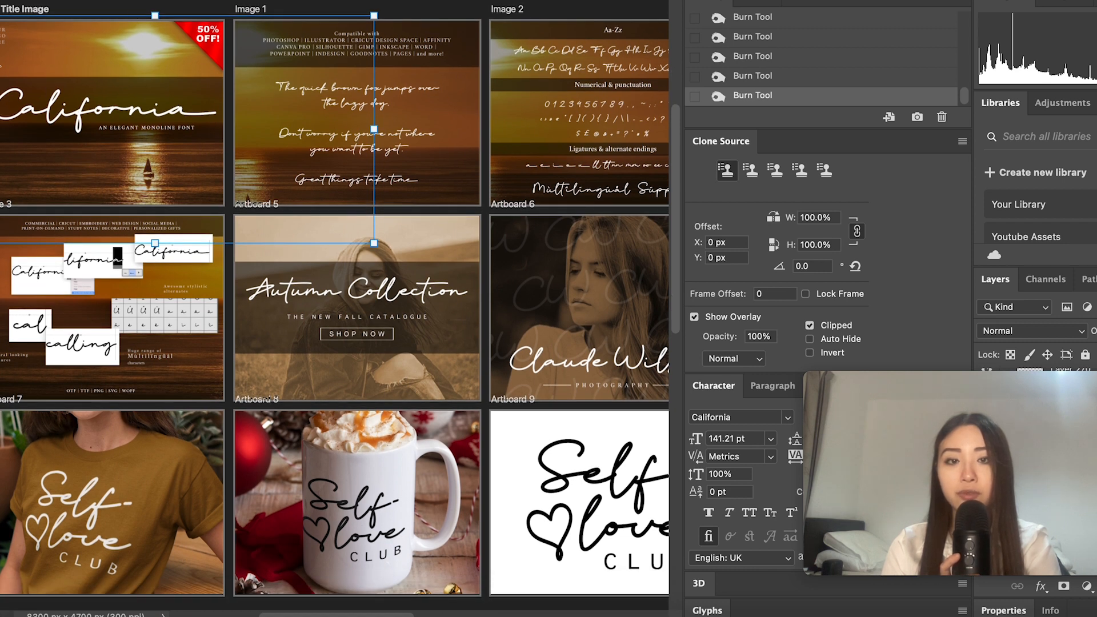
mouse_move(154, 17)
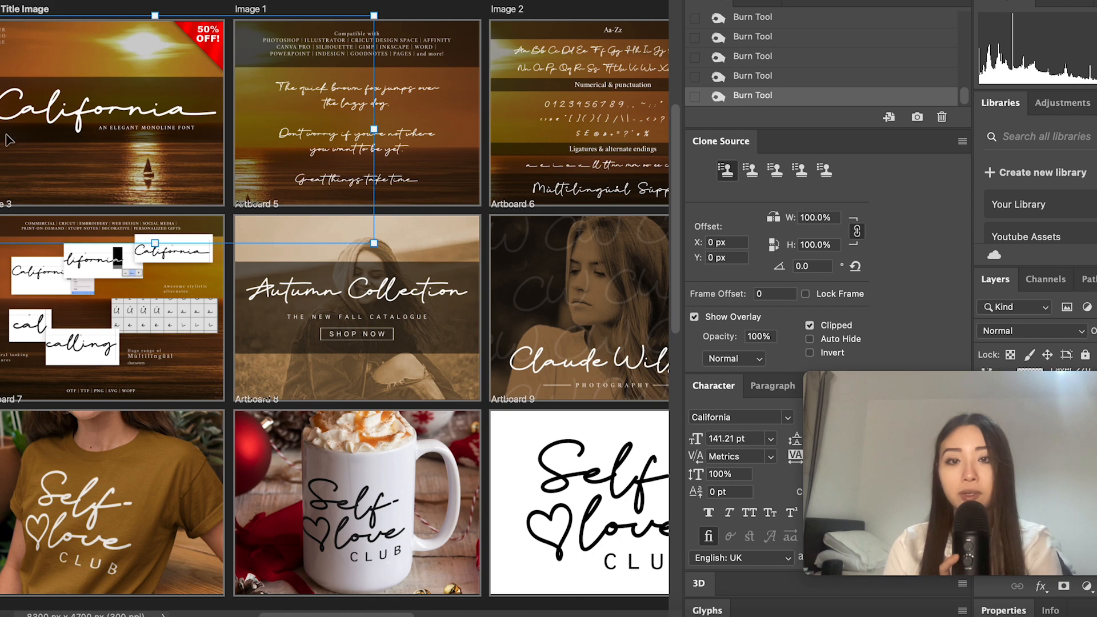
mouse_move(72, 143)
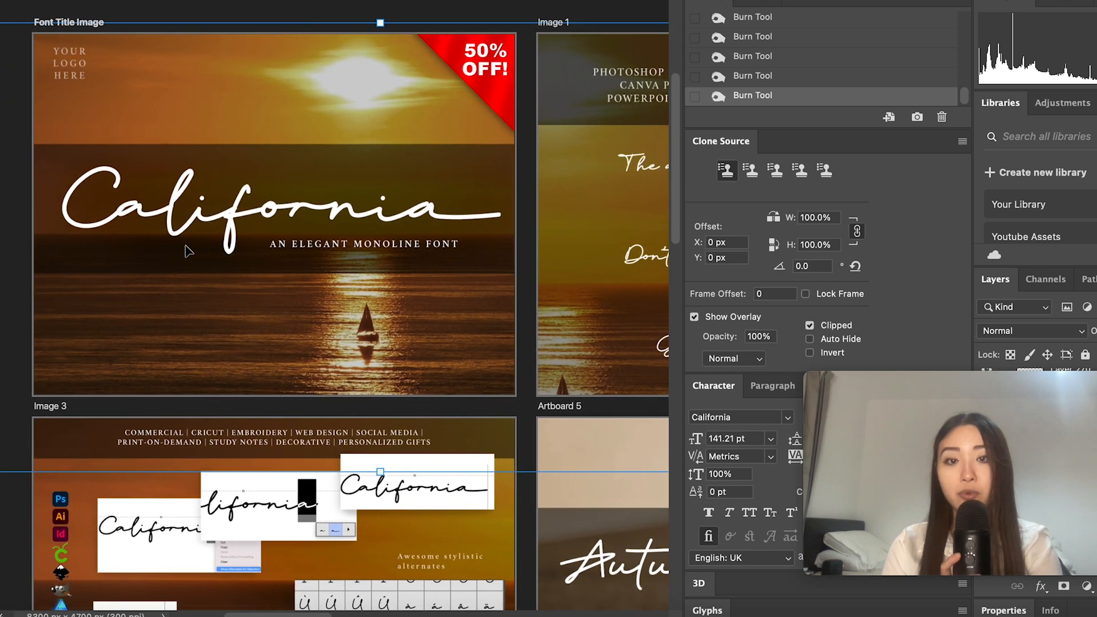
mouse_move(117, 101)
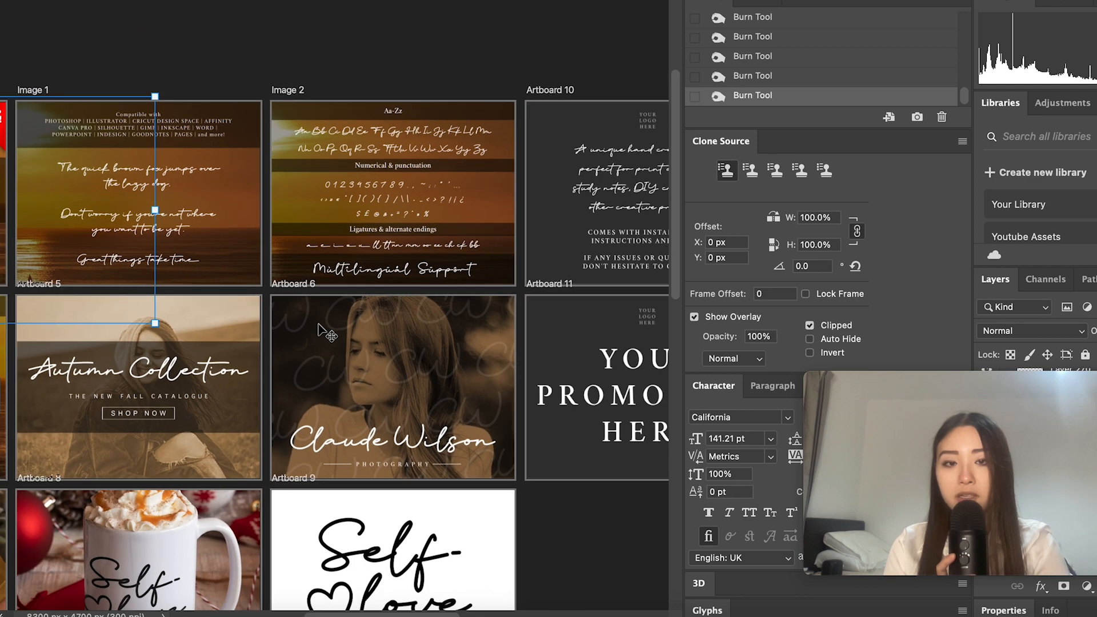
scroll("right", 3)
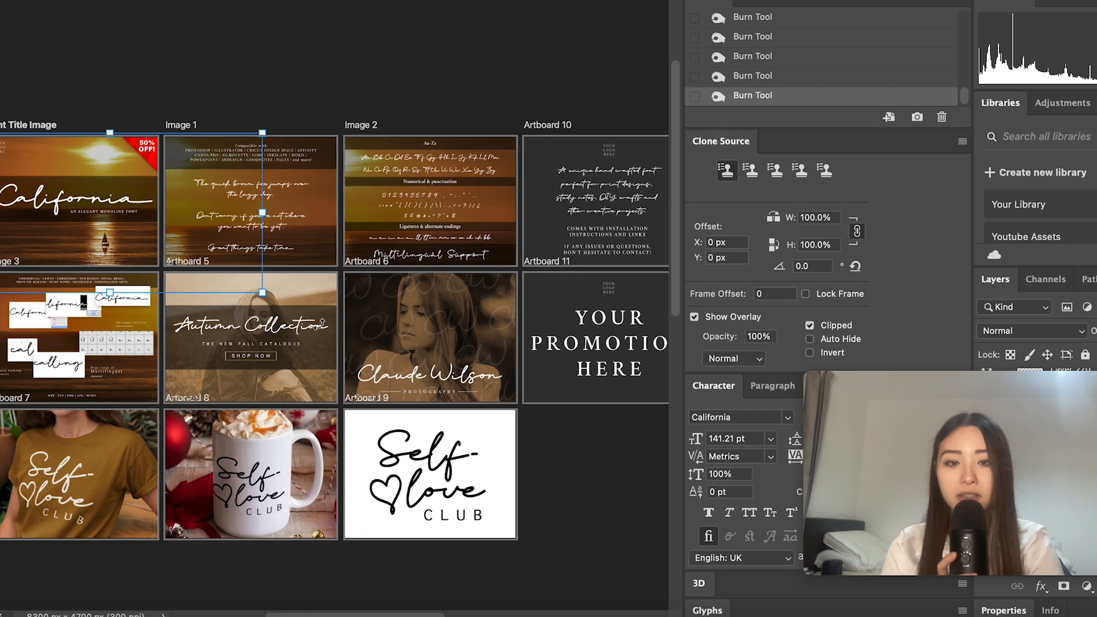
mouse_move(174, 267)
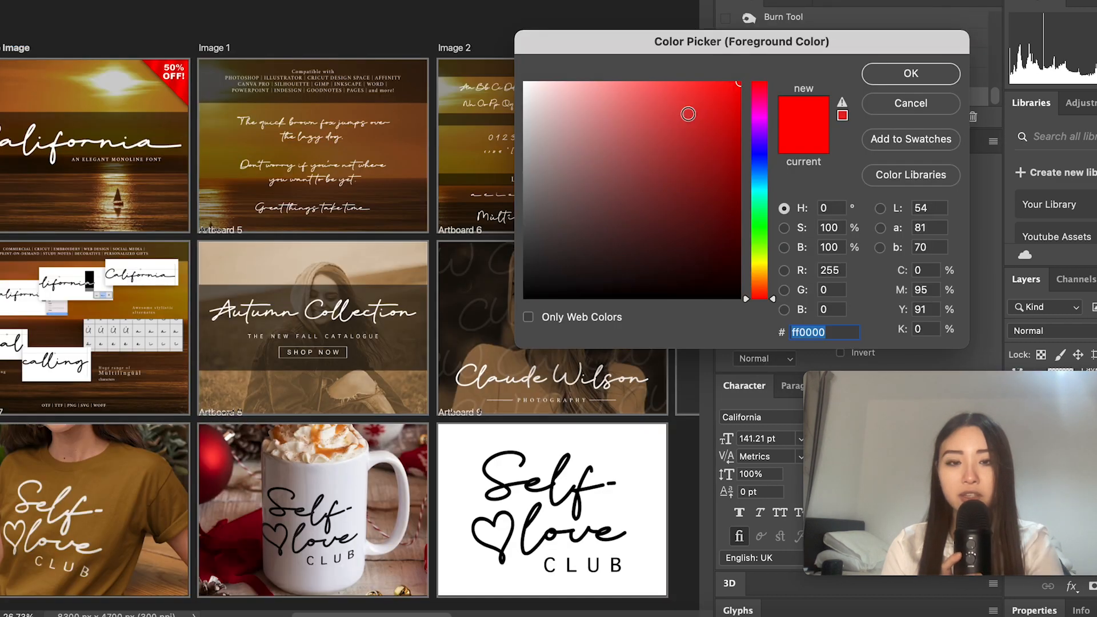
Bring up the Color Picker for the foreground swatch showing #ff0000.
left_click(688, 163)
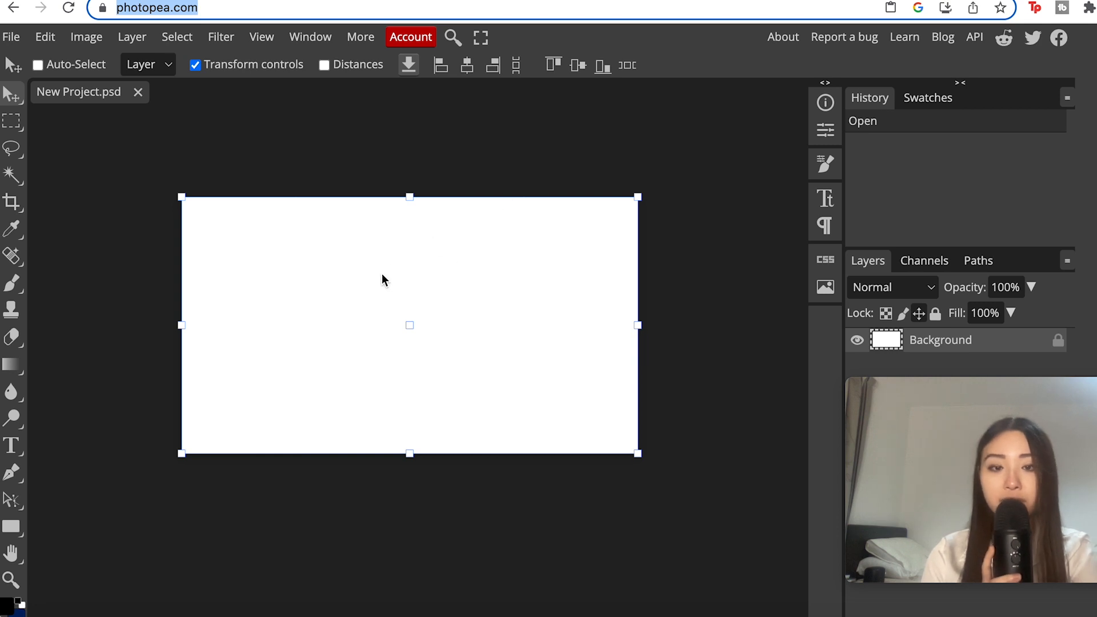
mouse_move(354, 353)
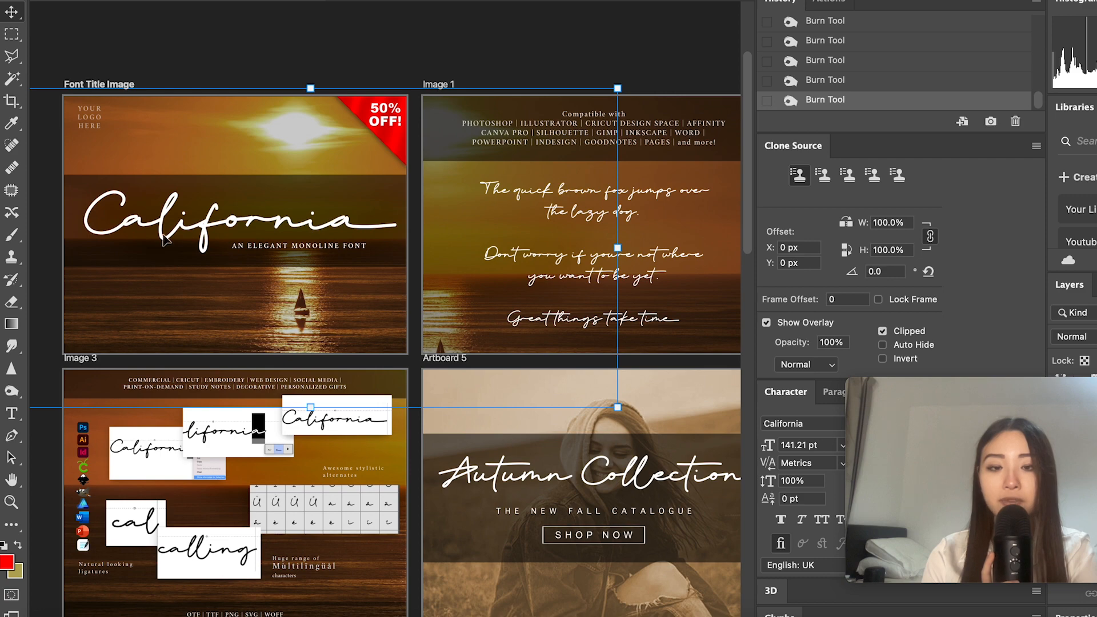
Zoom over the artboards and settle on the Autumn Collection example.
scroll("down", 3)
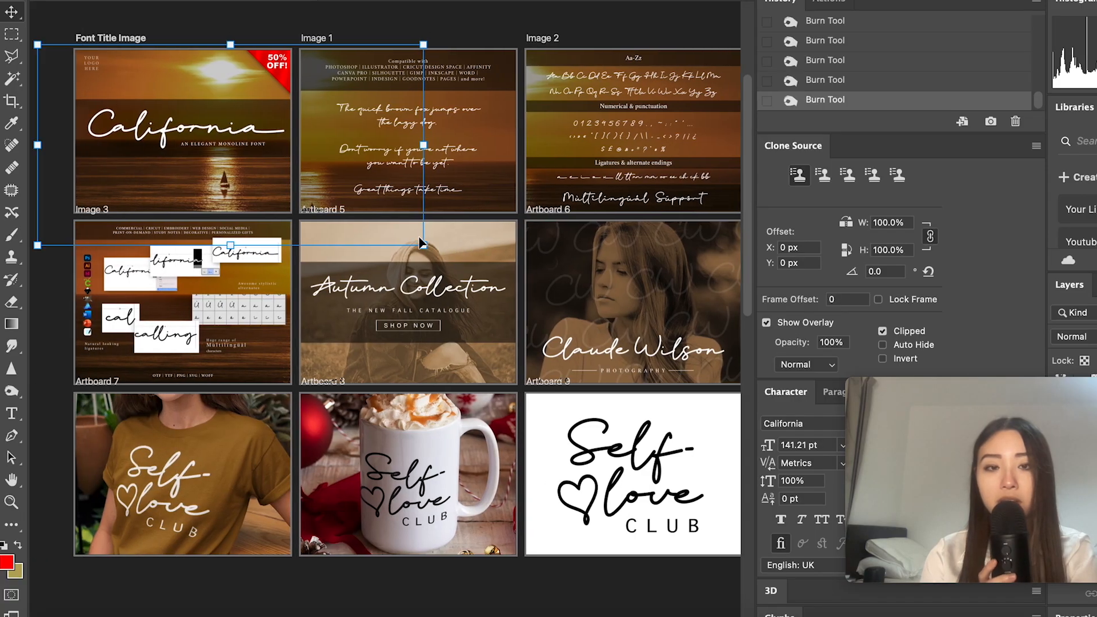
scroll("down", 3)
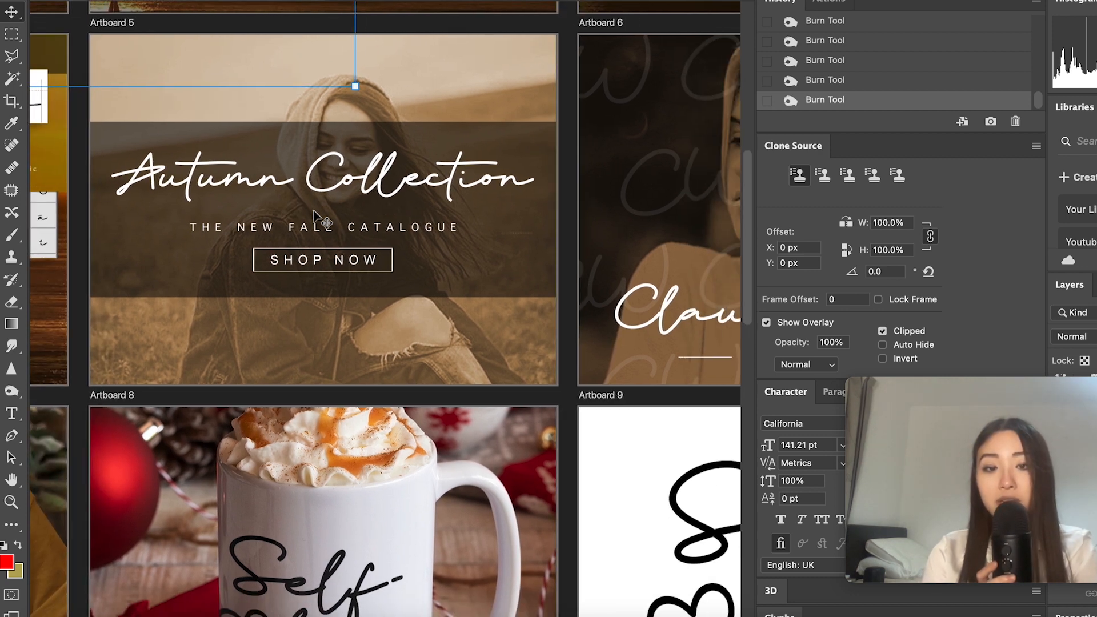
scroll("down", 3)
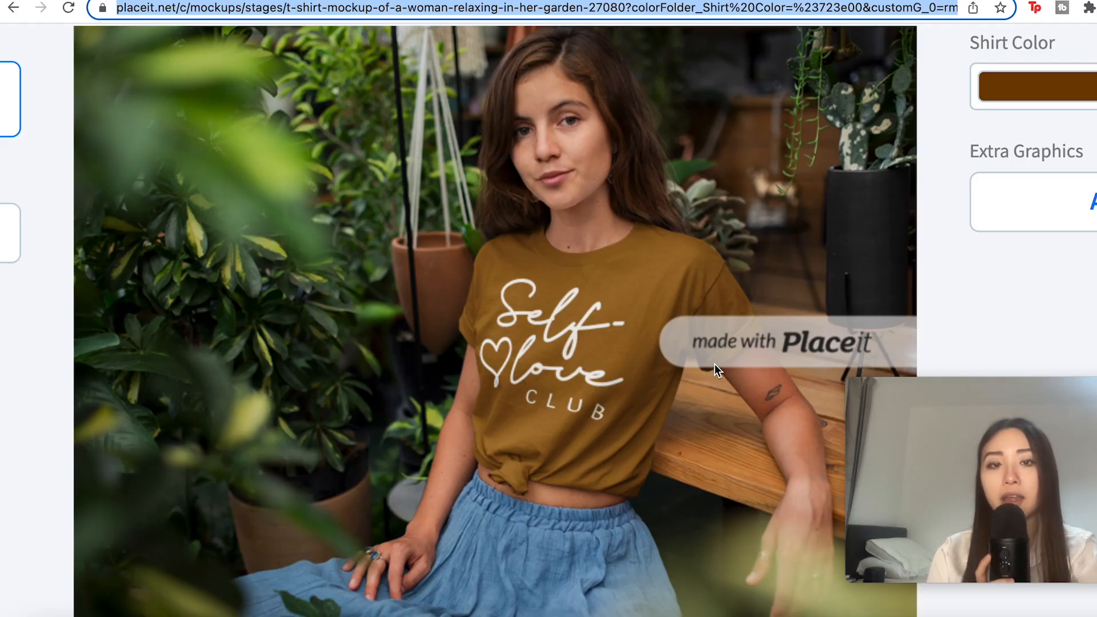
Scroll the Placeit page to the Self-love Club t-shirt mockup preview.
scroll("down", 3)
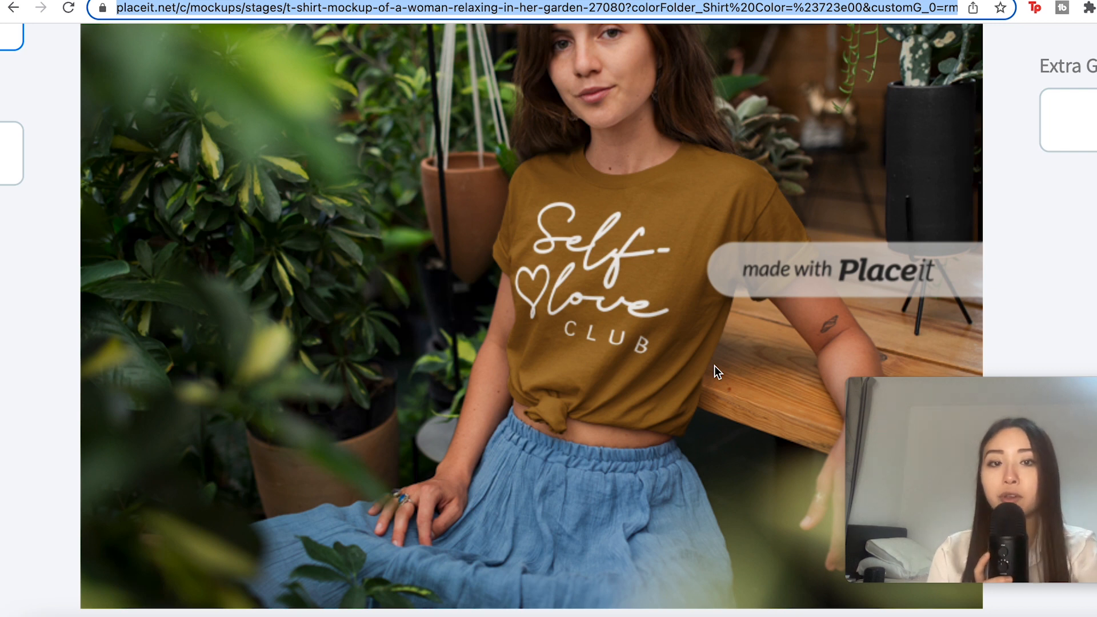
mouse_move(465, 278)
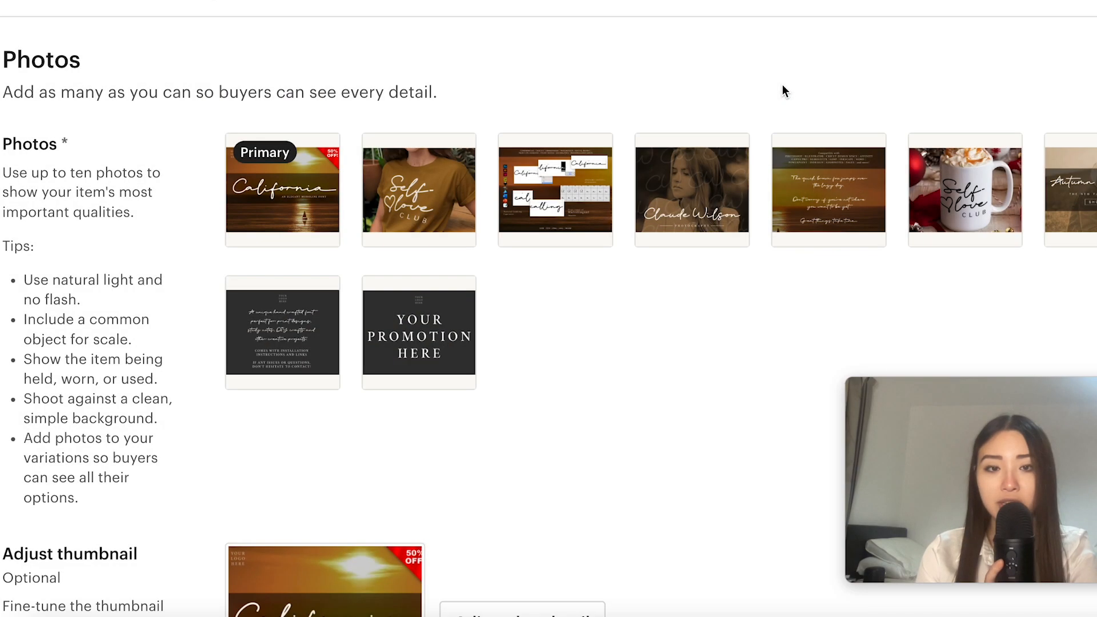
Scroll the Etsy listing form past Photos and thumbnail to the empty Add a video box.
scroll("down", 3)
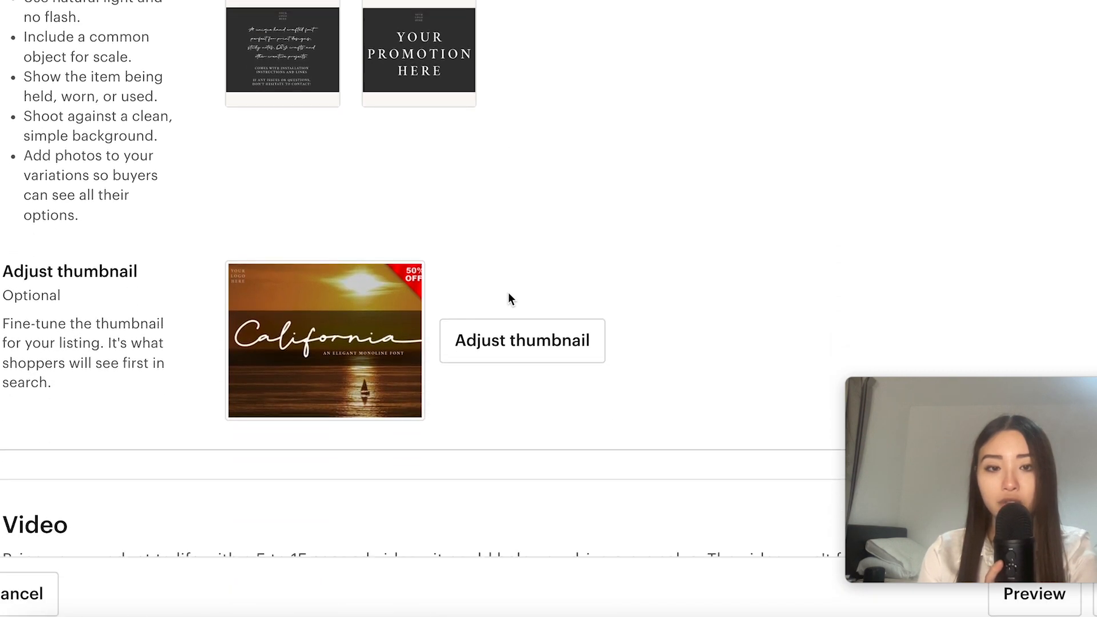
scroll("down", 3)
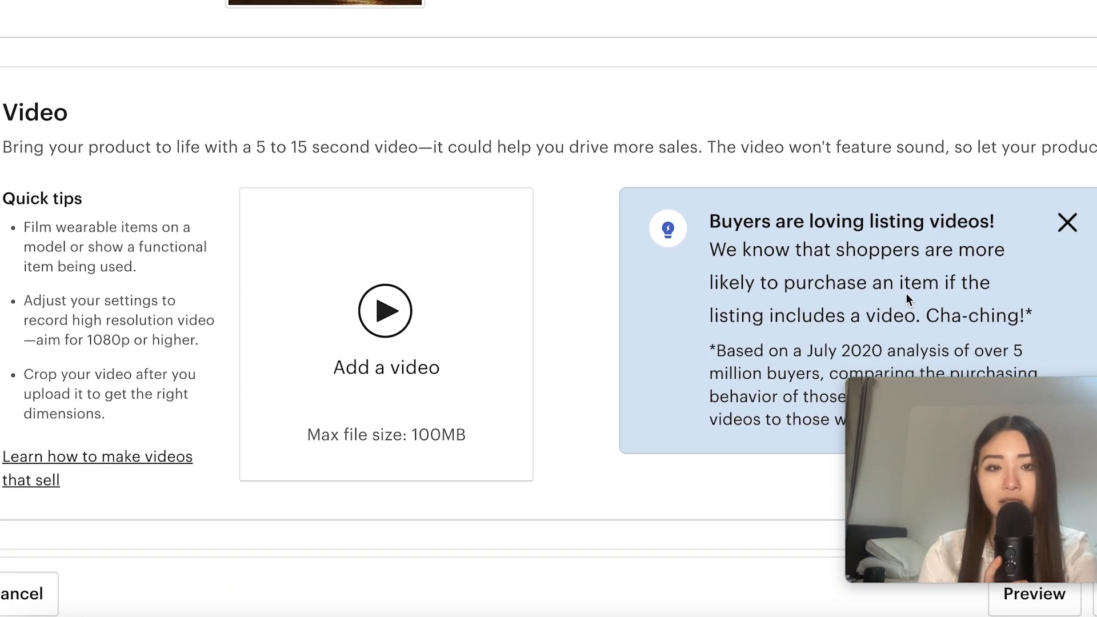
scroll("down", 3)
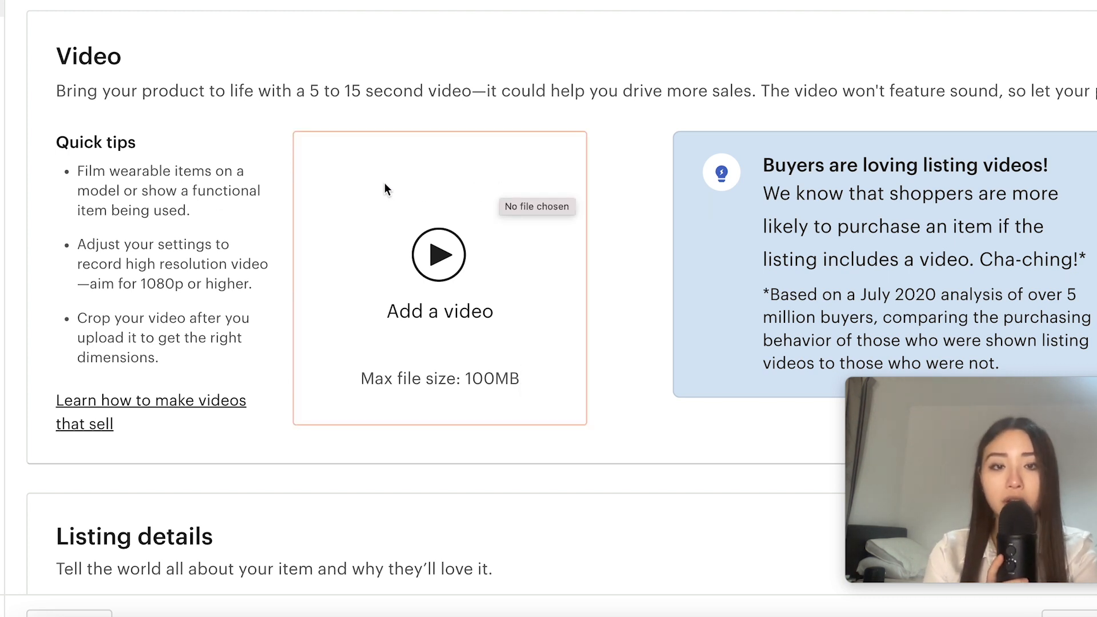
mouse_move(542, 224)
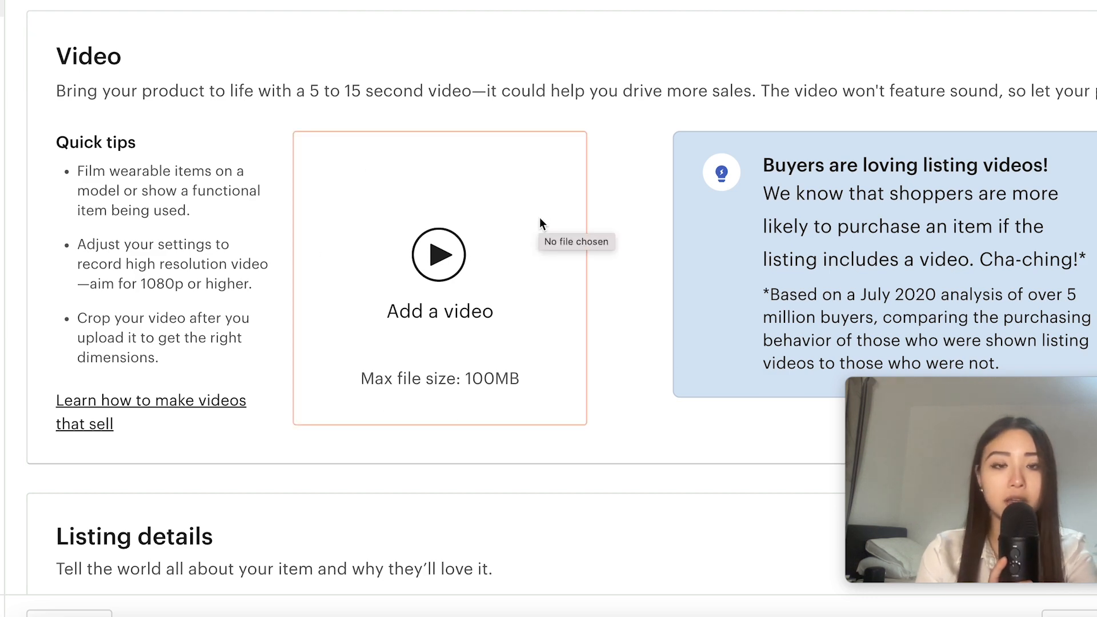
scroll("down", 3)
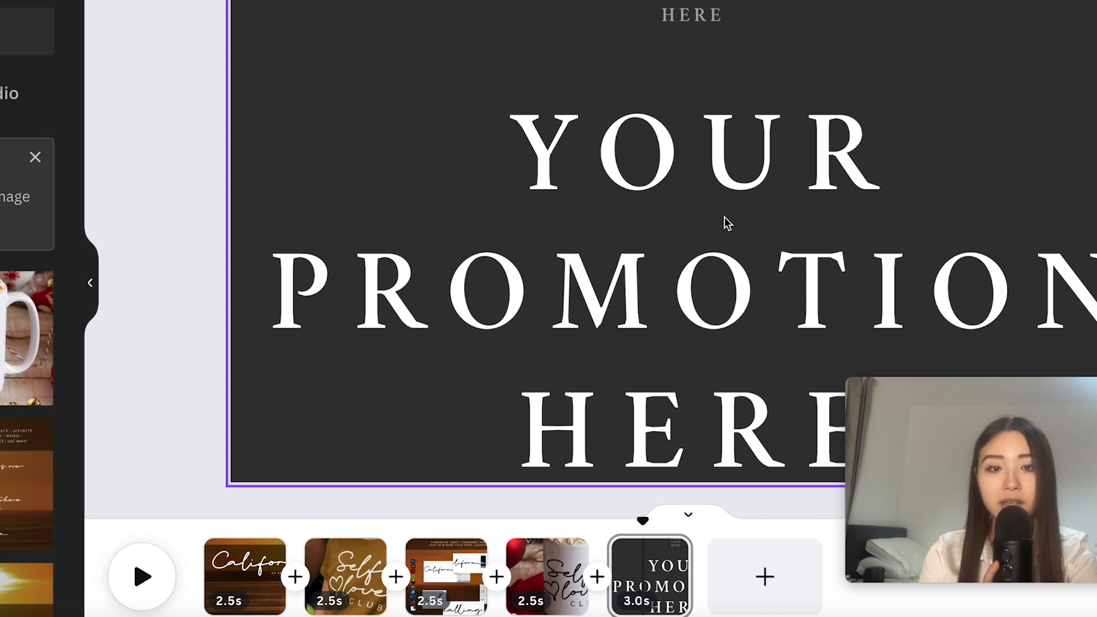
mouse_move(535, 142)
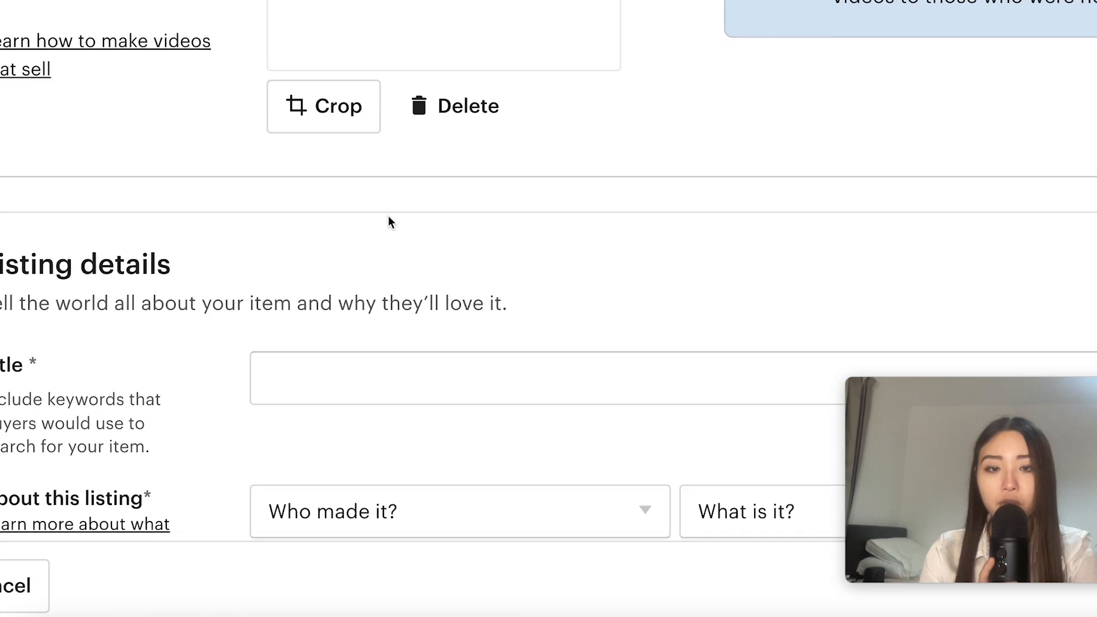
Upload the exported Canva slideshow video and review the Photos and Video sections.
scroll("down", 3)
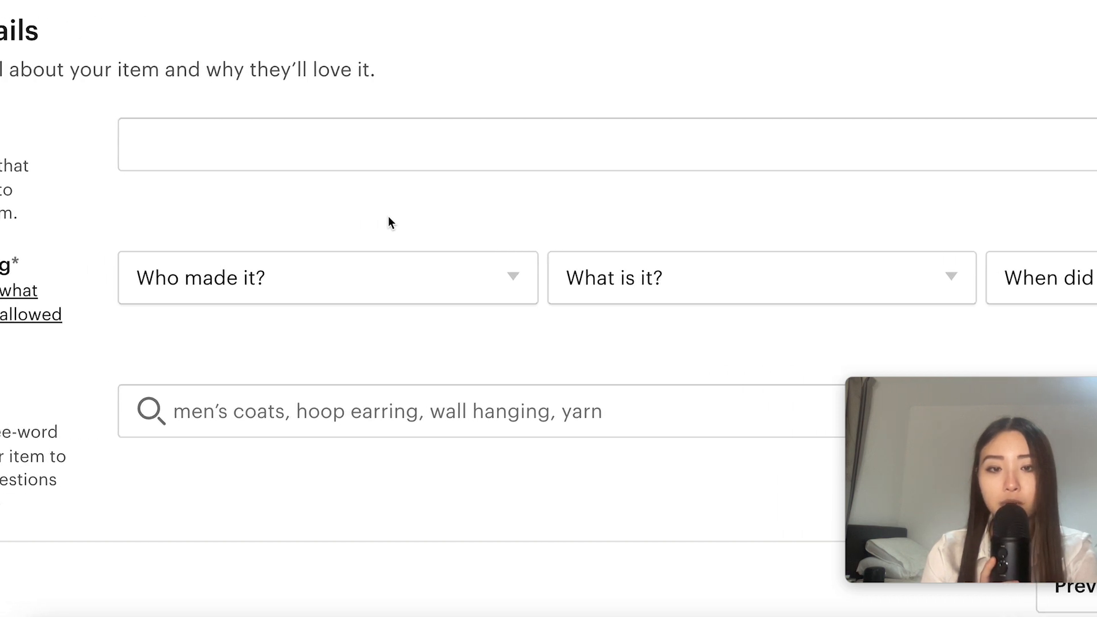
scroll("down", 3)
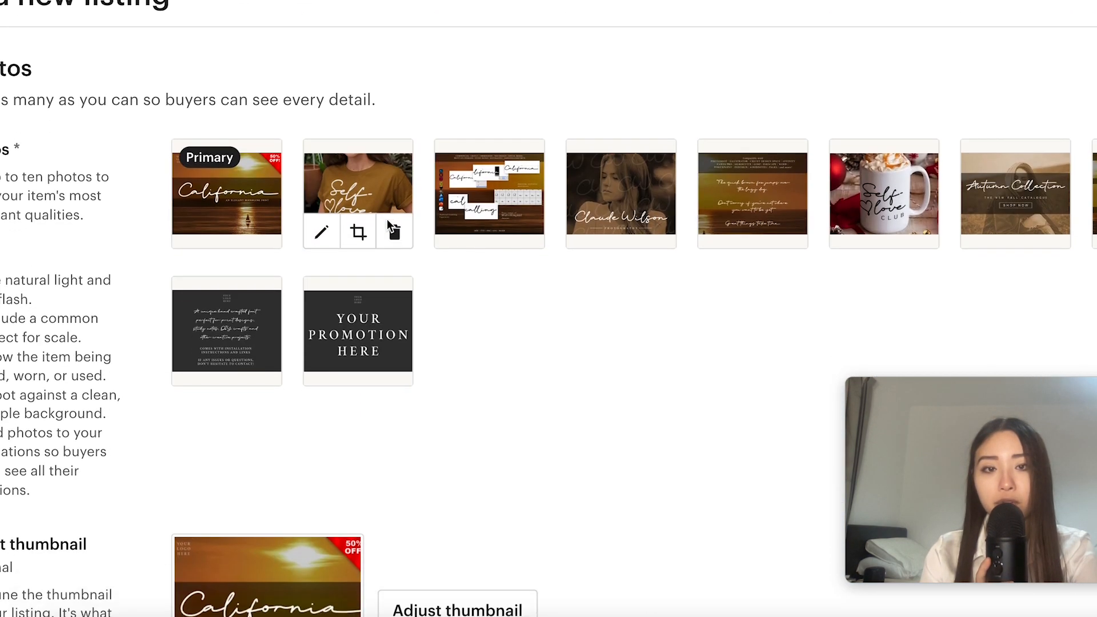
scroll("down", 3)
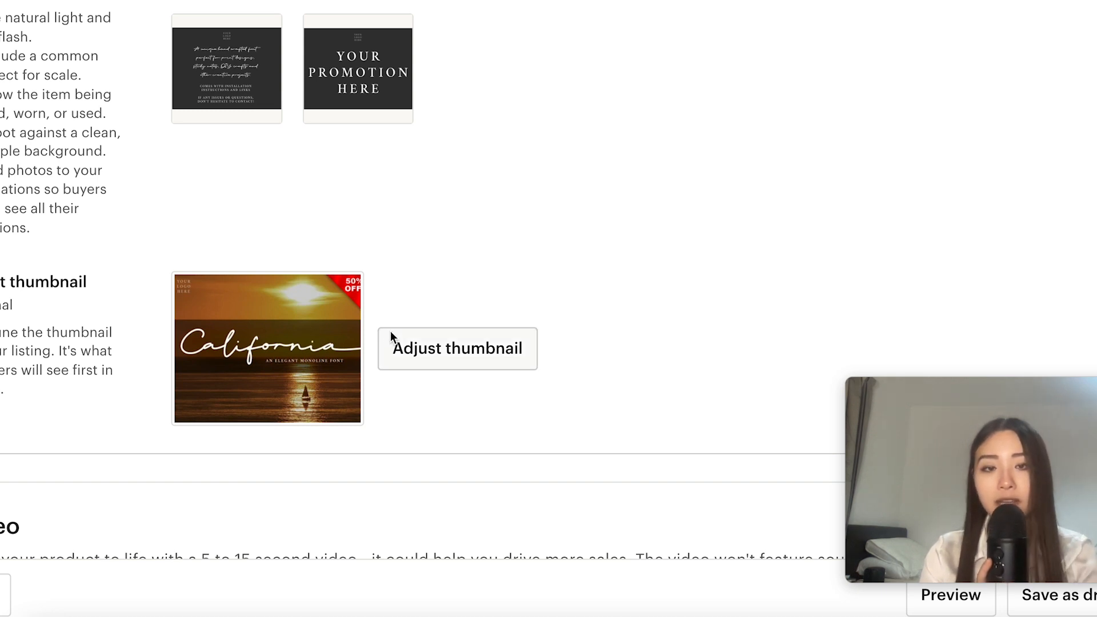
scroll("down", 3)
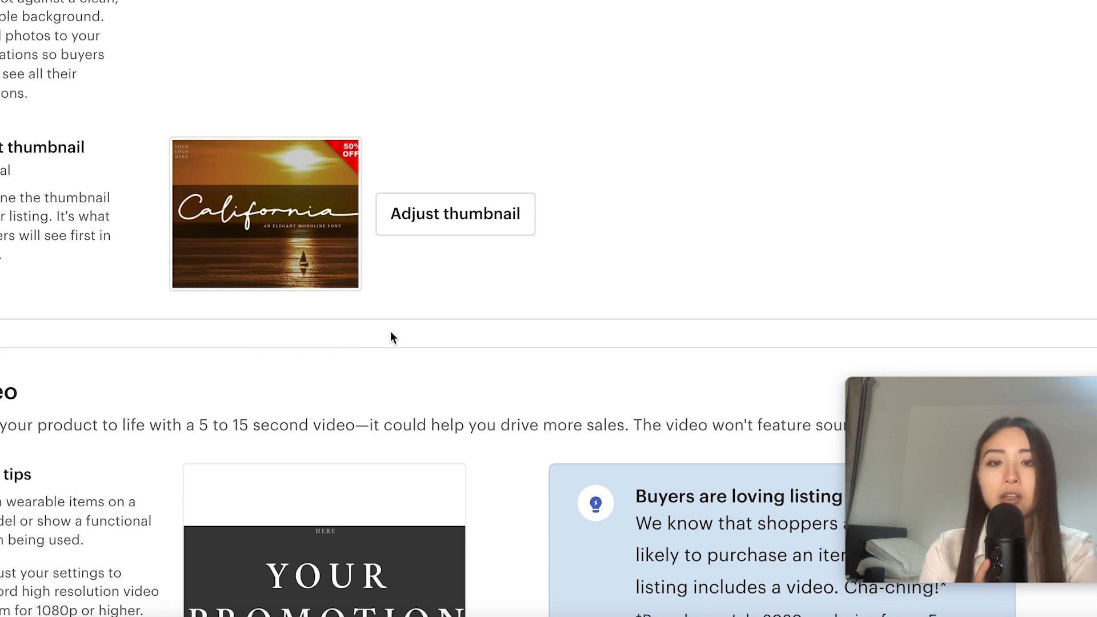
scroll("down", 3)
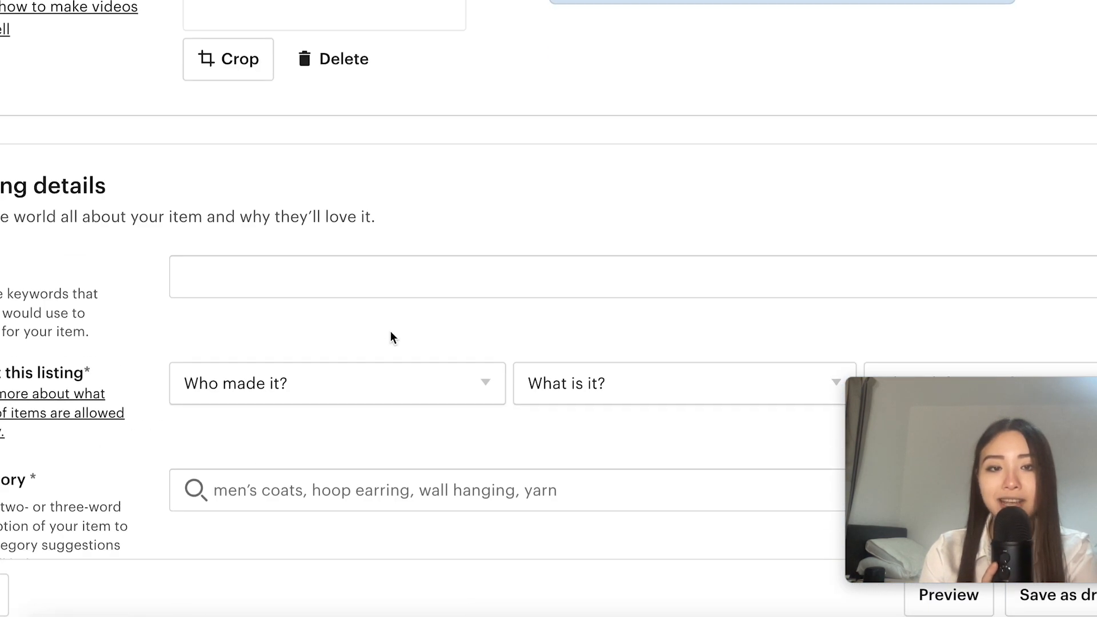
scroll("down", 3)
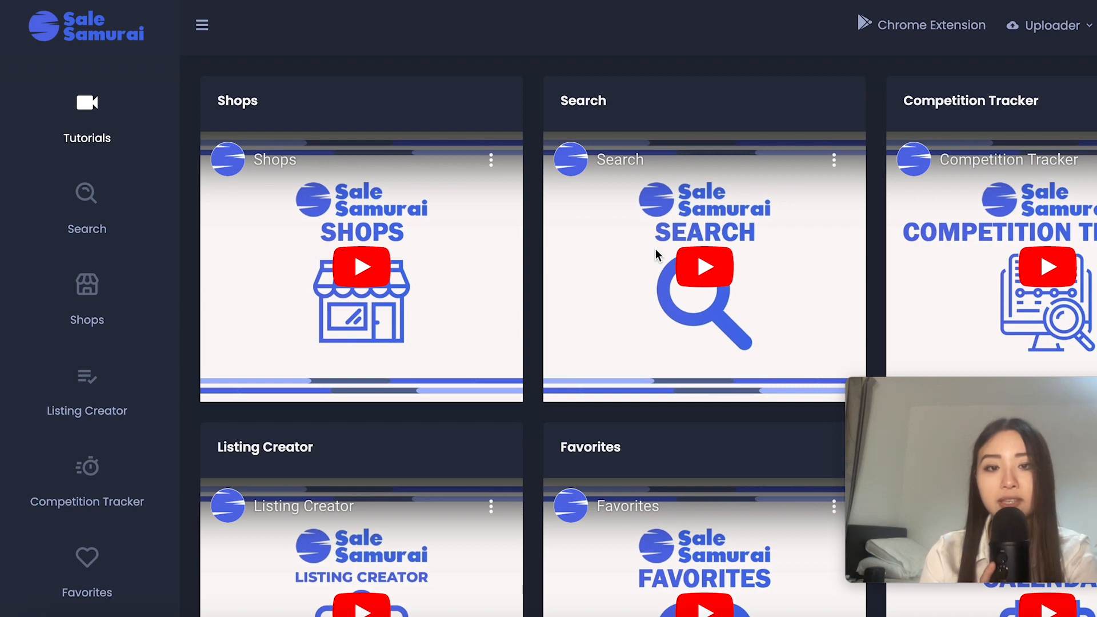
scroll("down", 3)
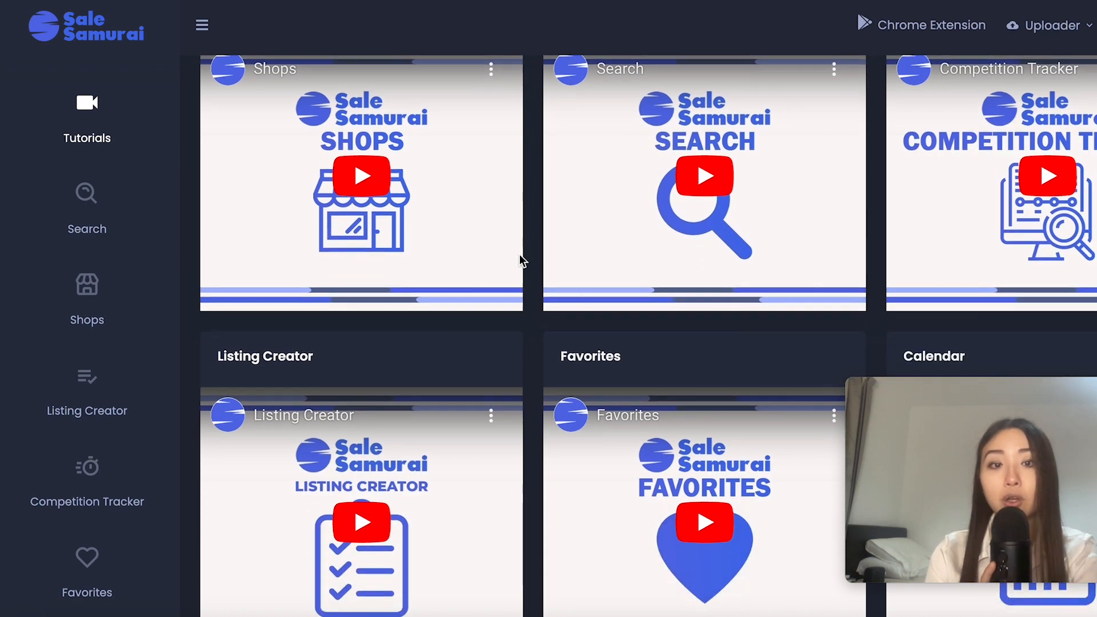
scroll("down", 3)
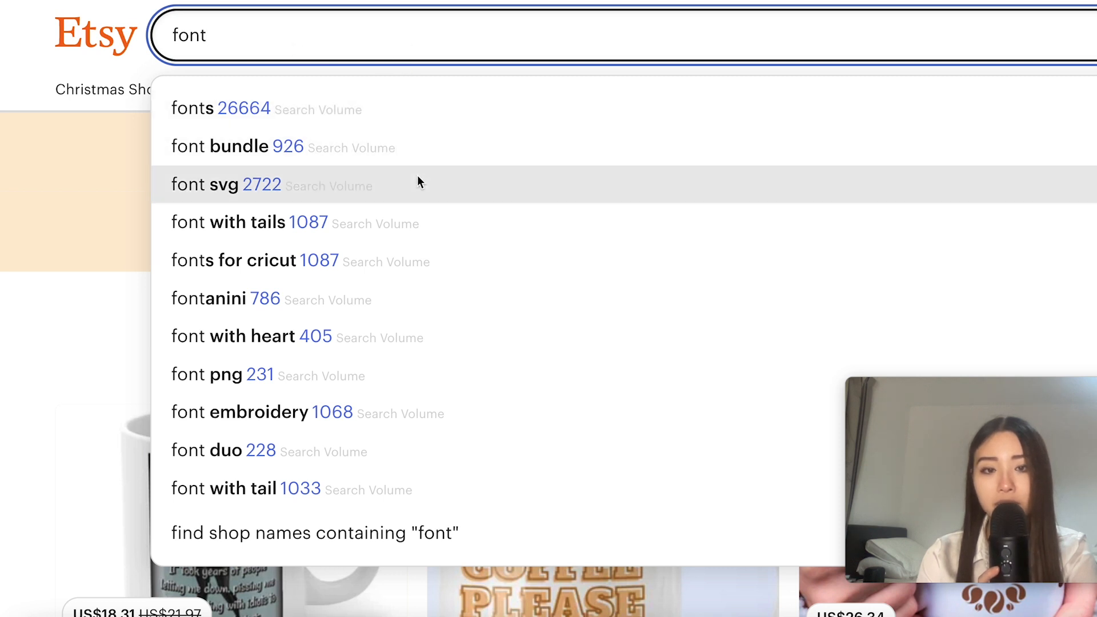
mouse_move(360, 108)
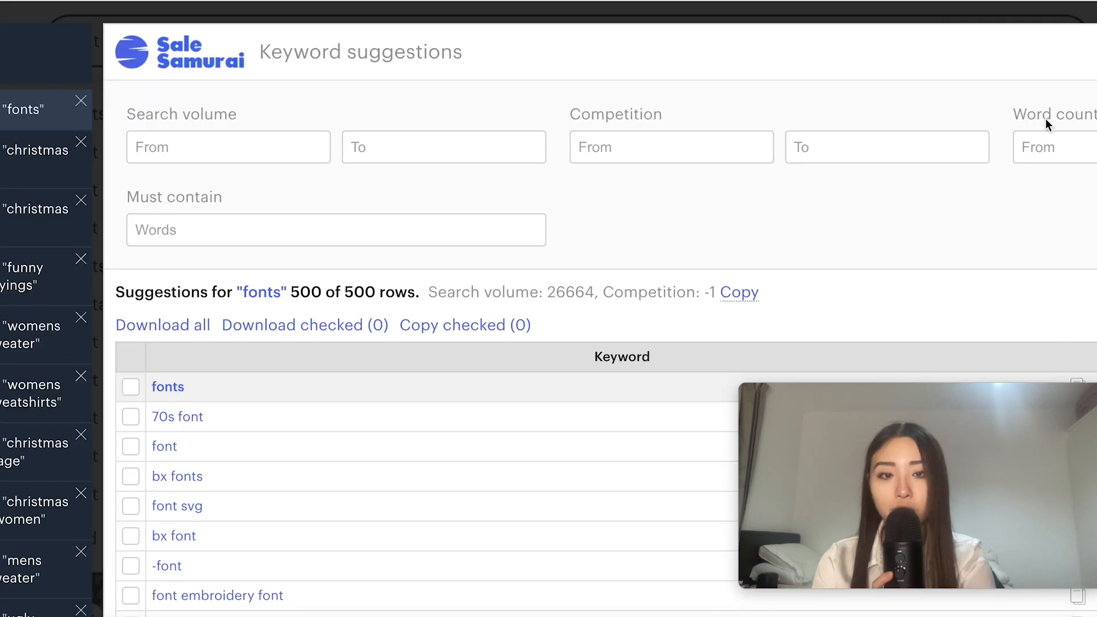
Scroll through Sale Samurai's keyword suggestions and search volumes for 'fonts'.
scroll("down", 3)
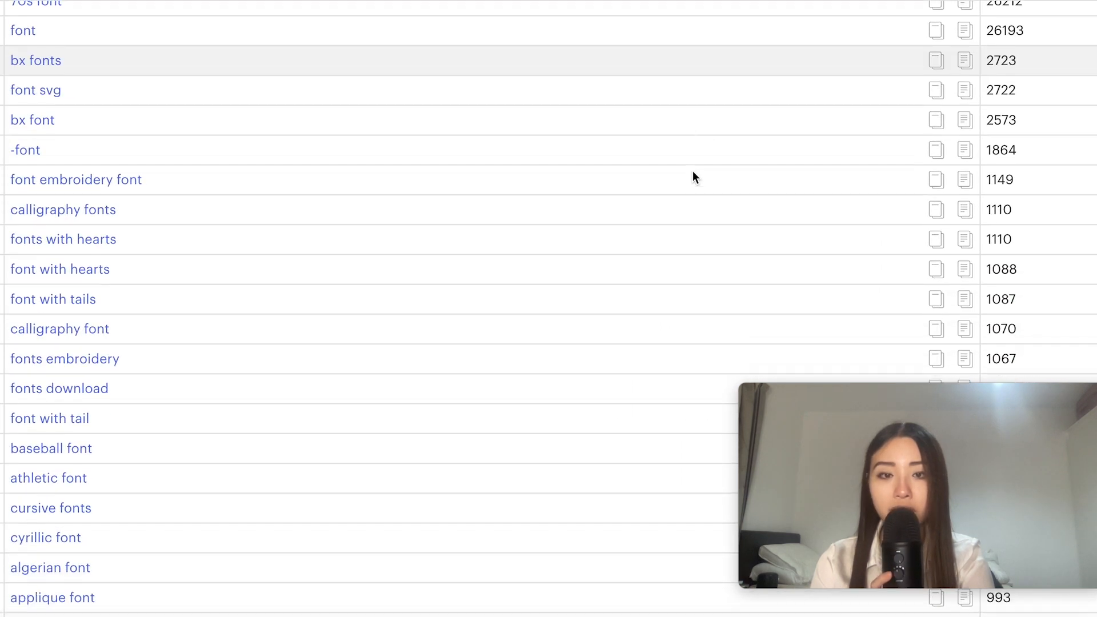
scroll("down", 3)
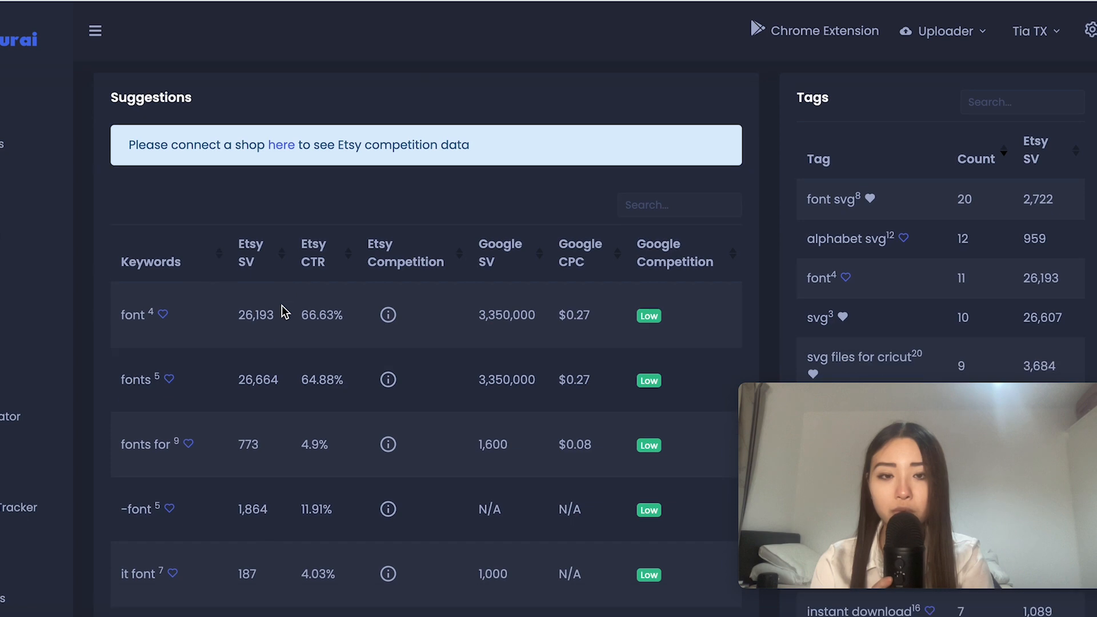
scroll("down", 3)
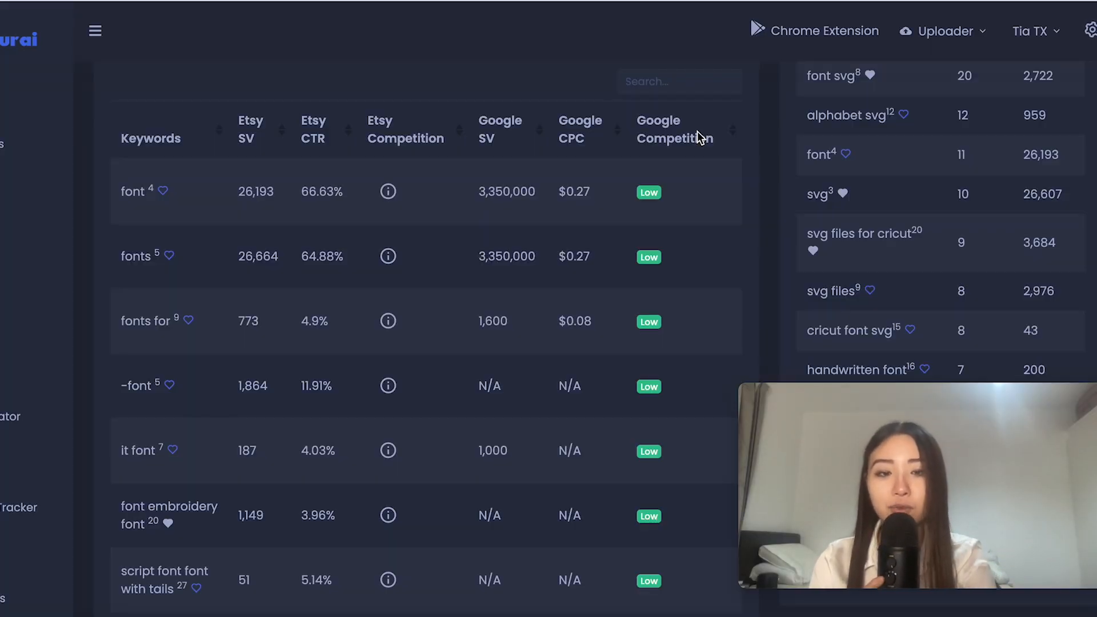
scroll("down", 3)
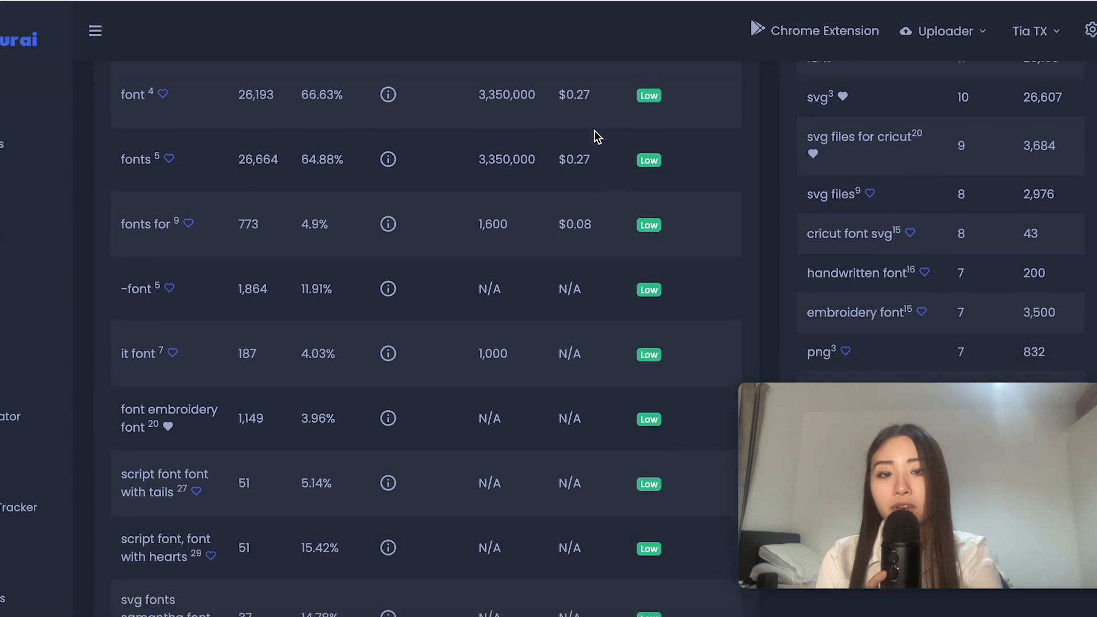
scroll("down", 3)
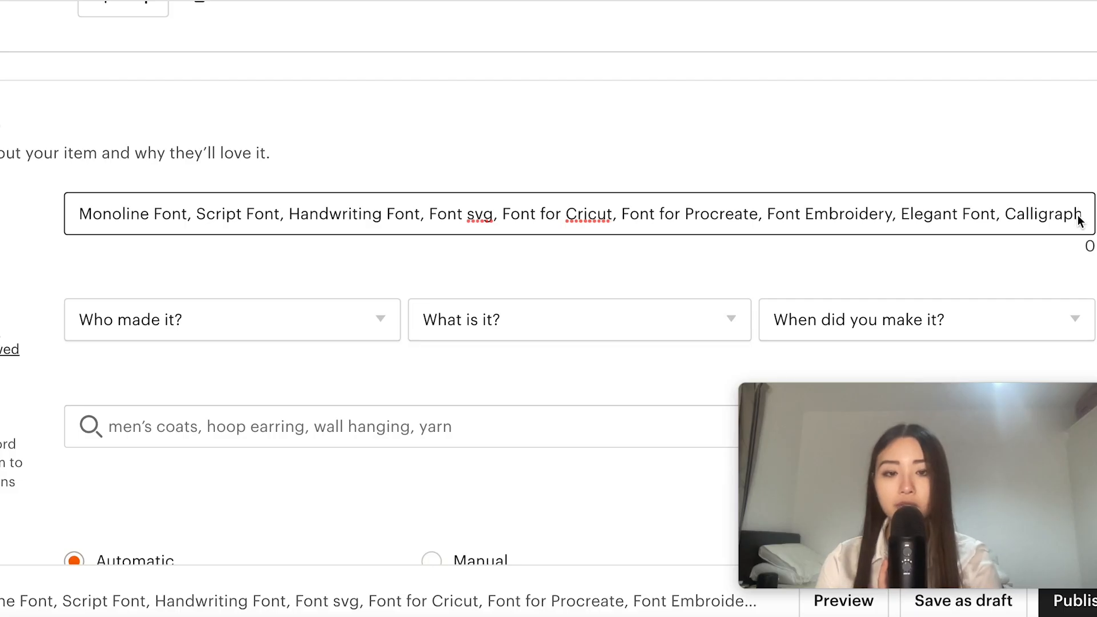
Finish the title with 'Font' and set Who made it to I did, made 2020–2022.
type("Font")
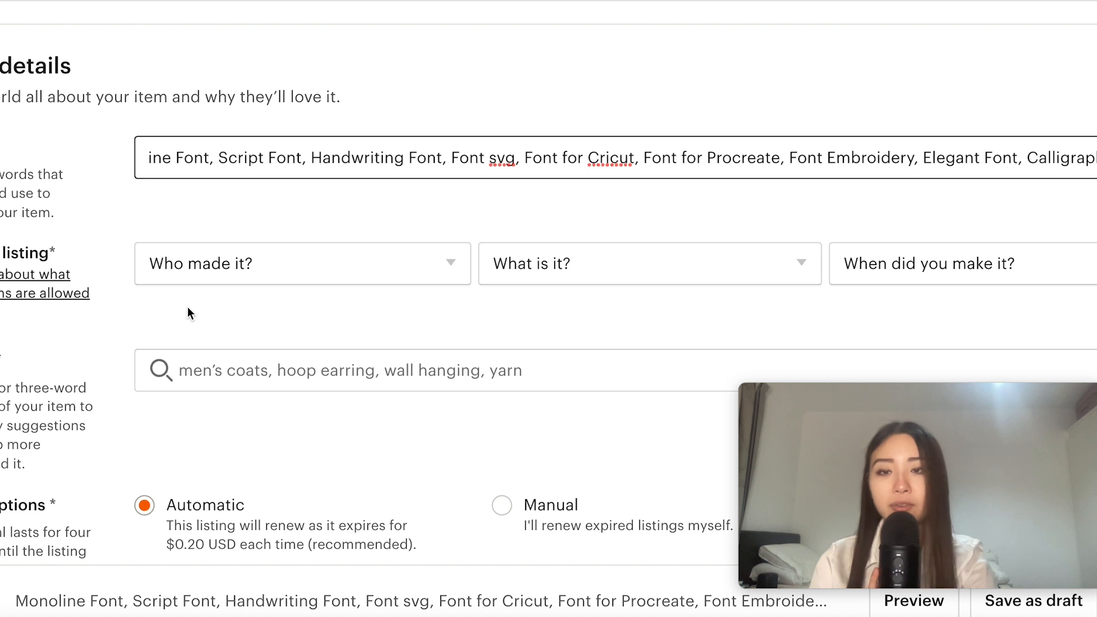
left_click(302, 263)
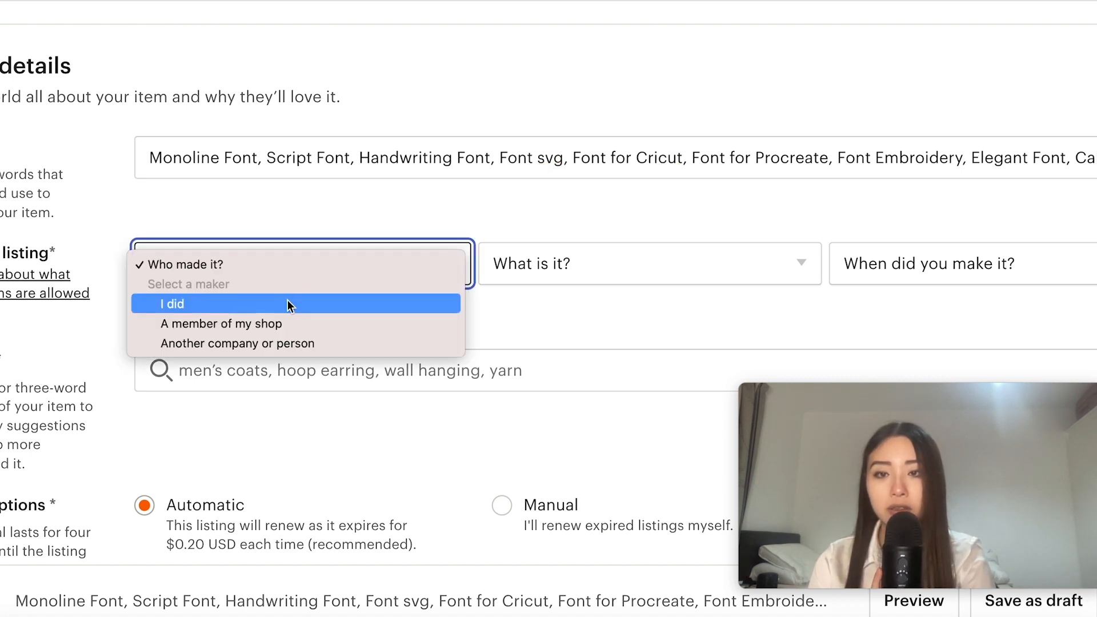
left_click(172, 304)
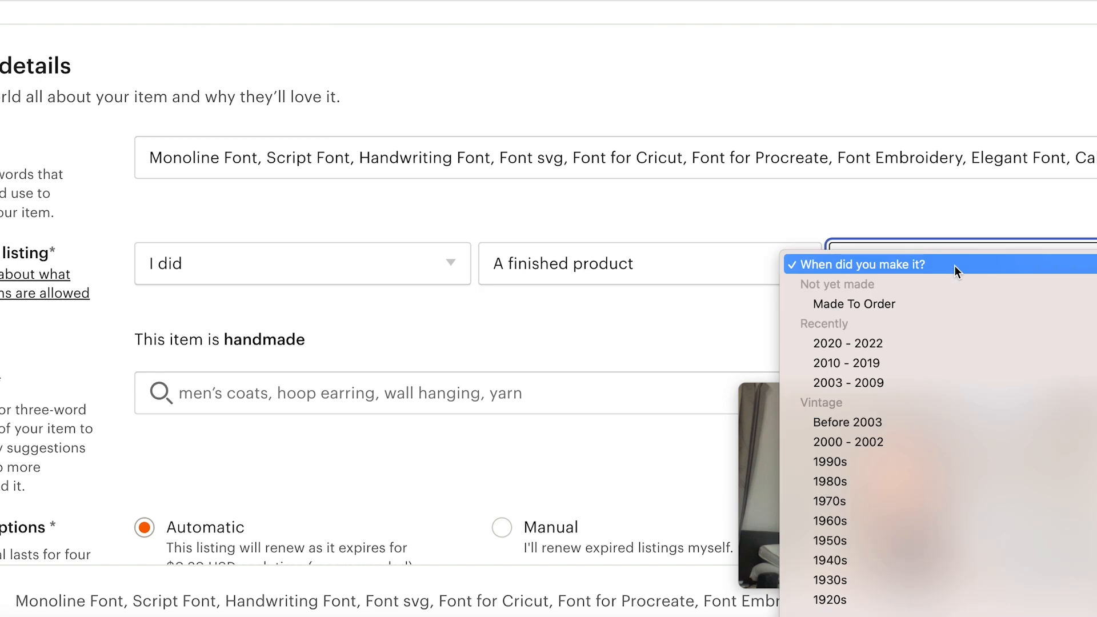
left_click(847, 343)
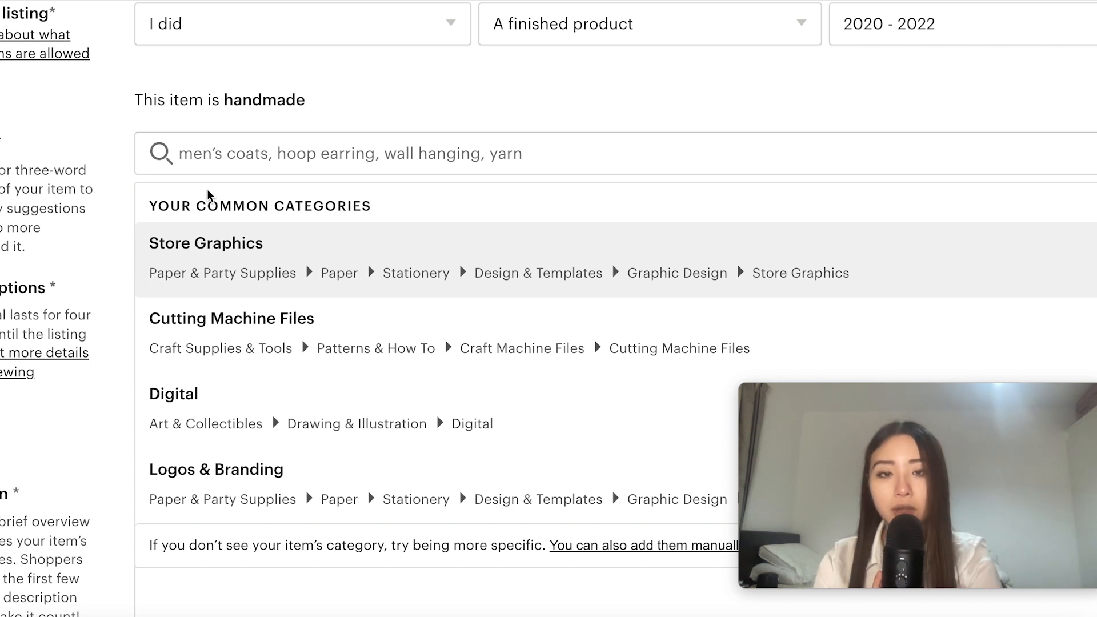
mouse_move(241, 338)
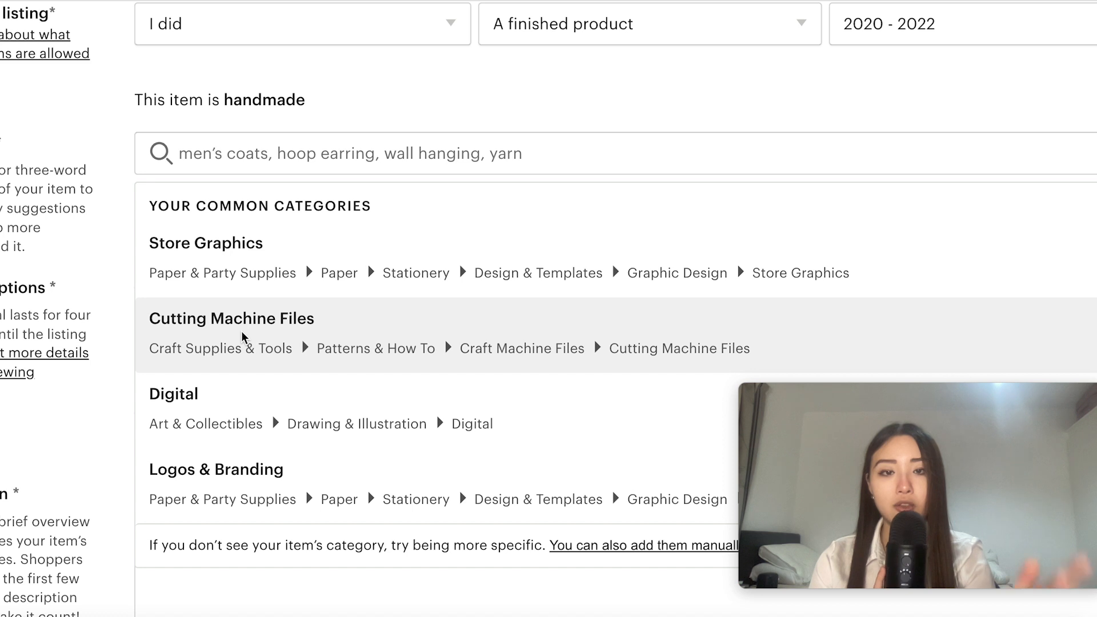
mouse_move(217, 260)
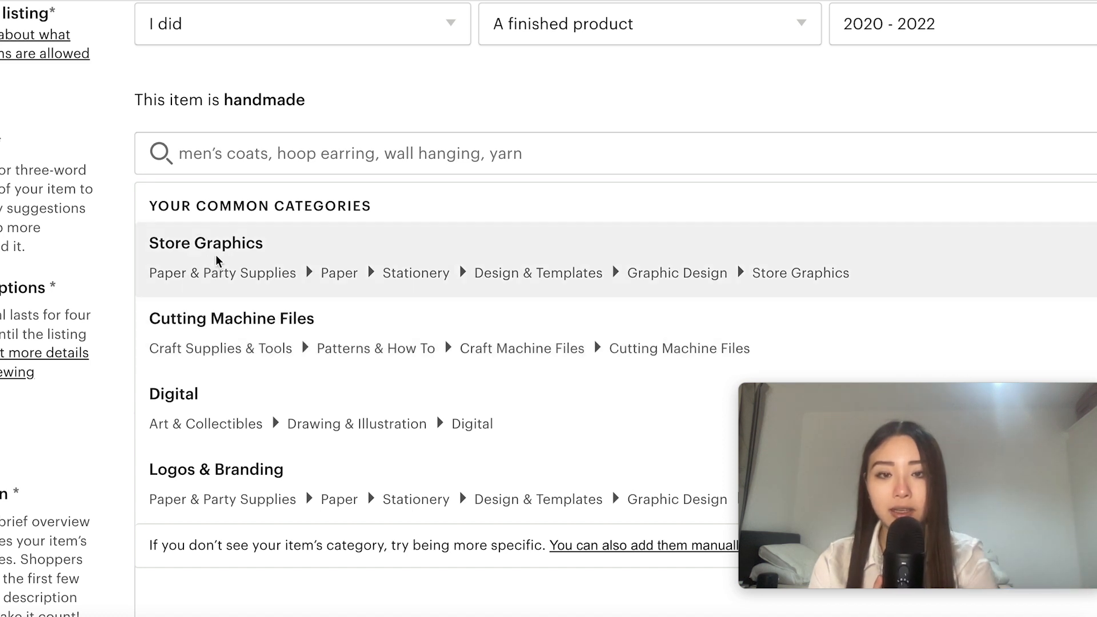
mouse_move(804, 278)
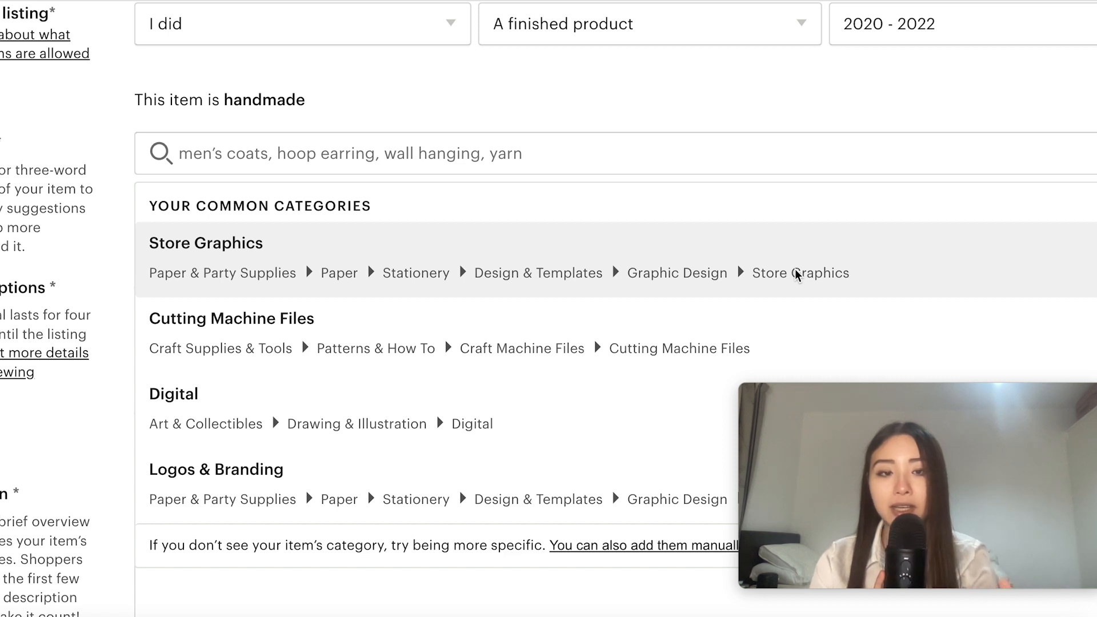
Choose Store Graphics from the common categories as the listing category.
scroll("down", 3)
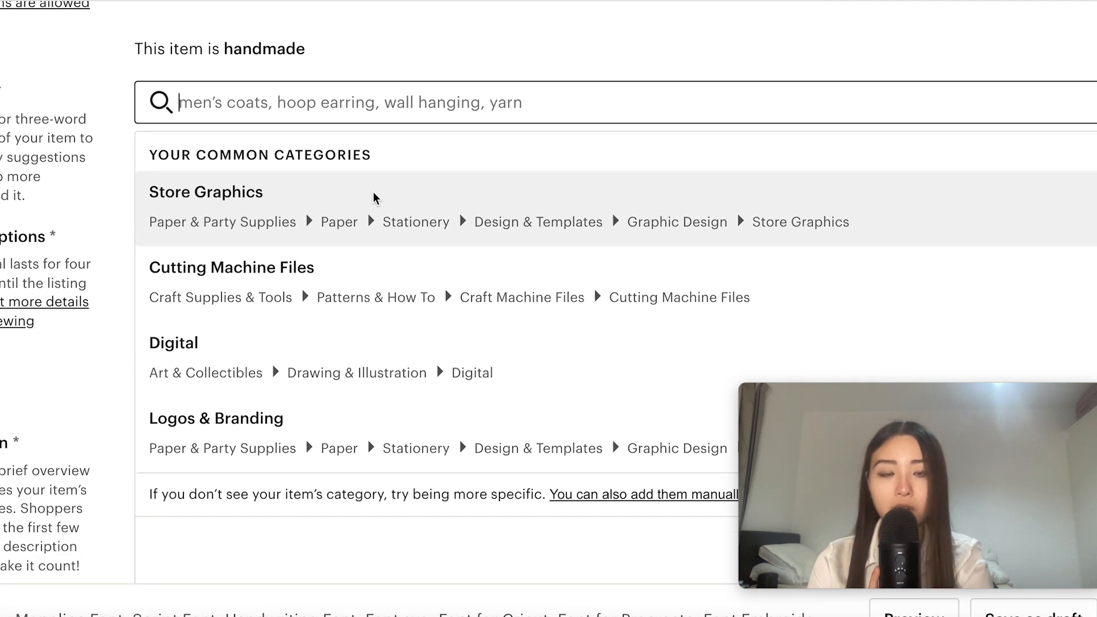
mouse_move(449, 324)
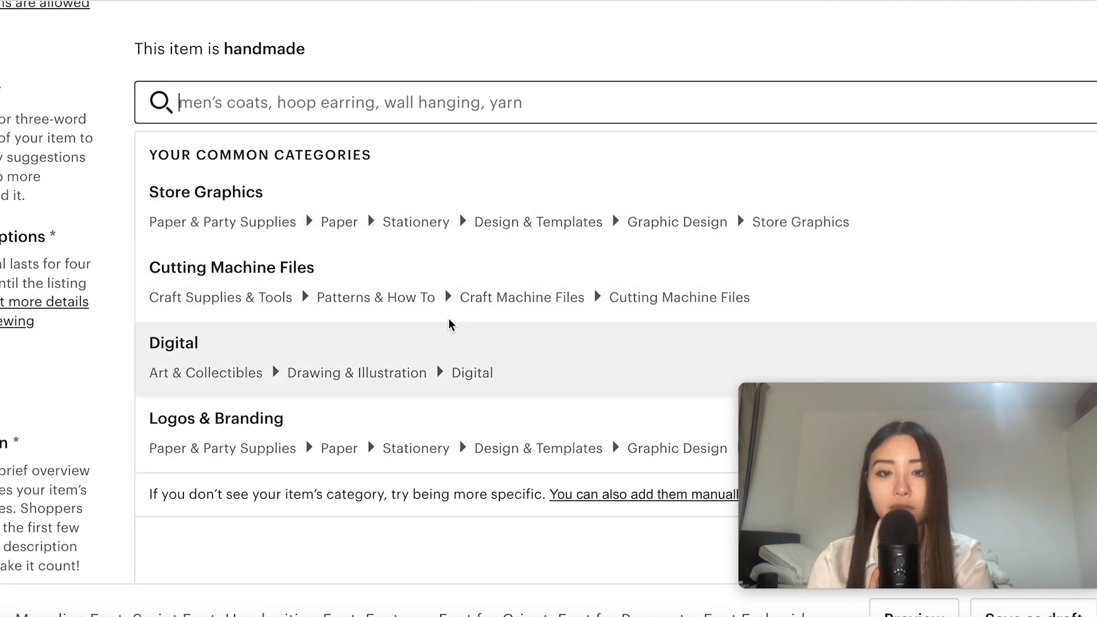
mouse_move(435, 272)
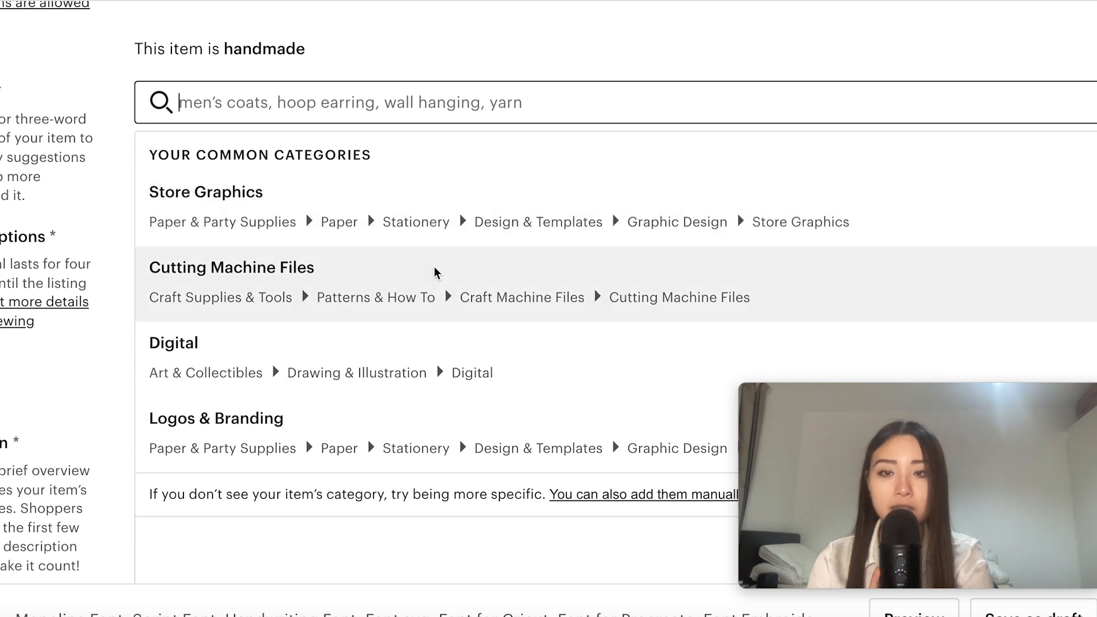
mouse_move(785, 283)
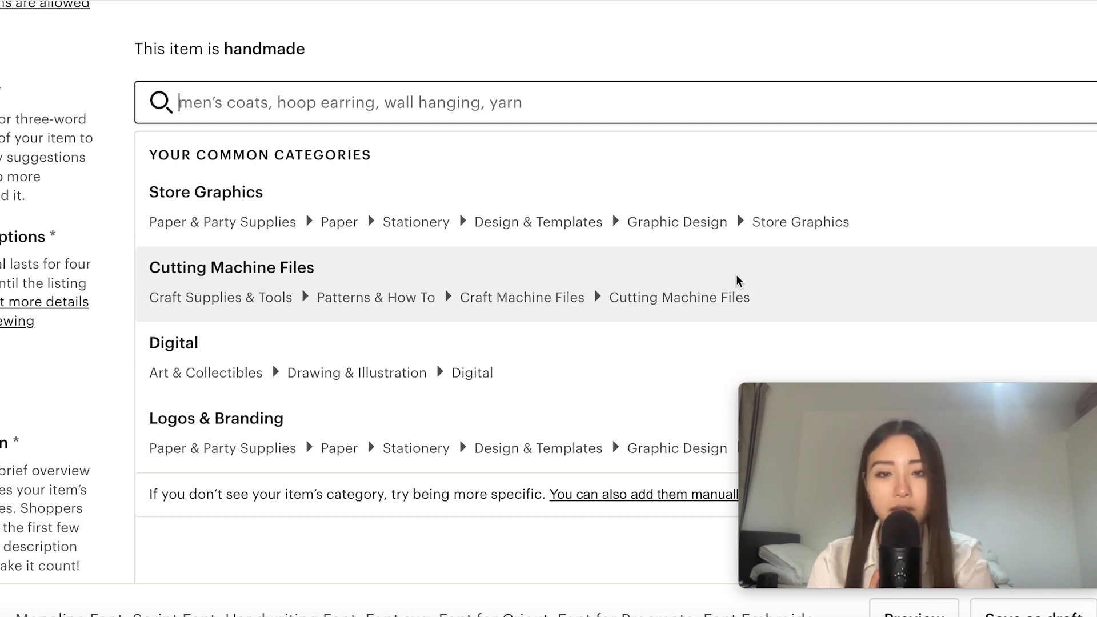
mouse_move(779, 208)
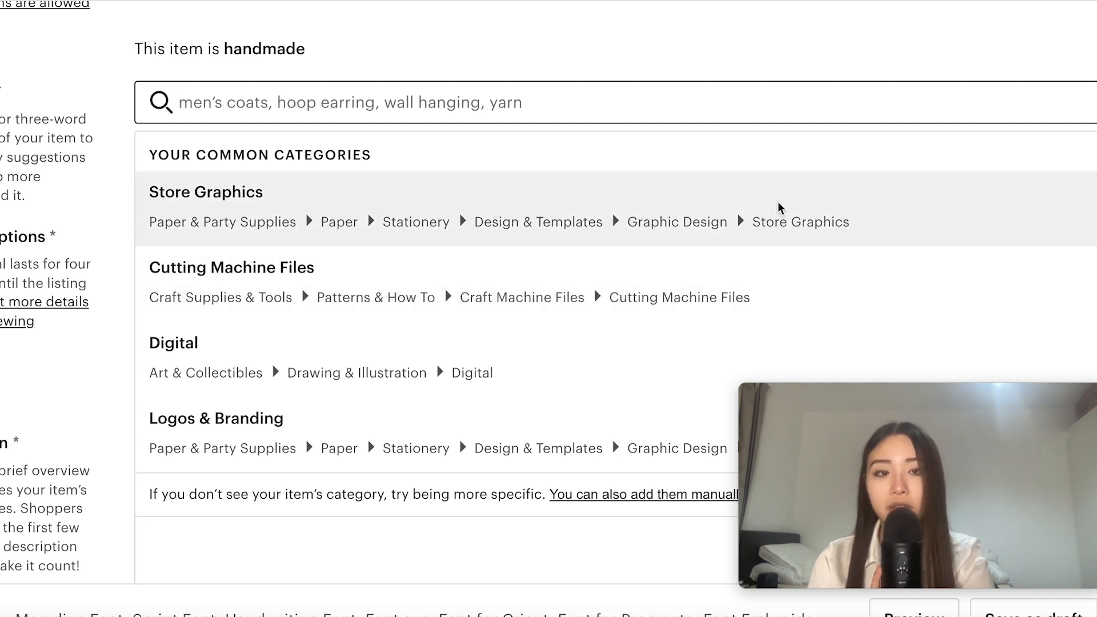
mouse_move(850, 231)
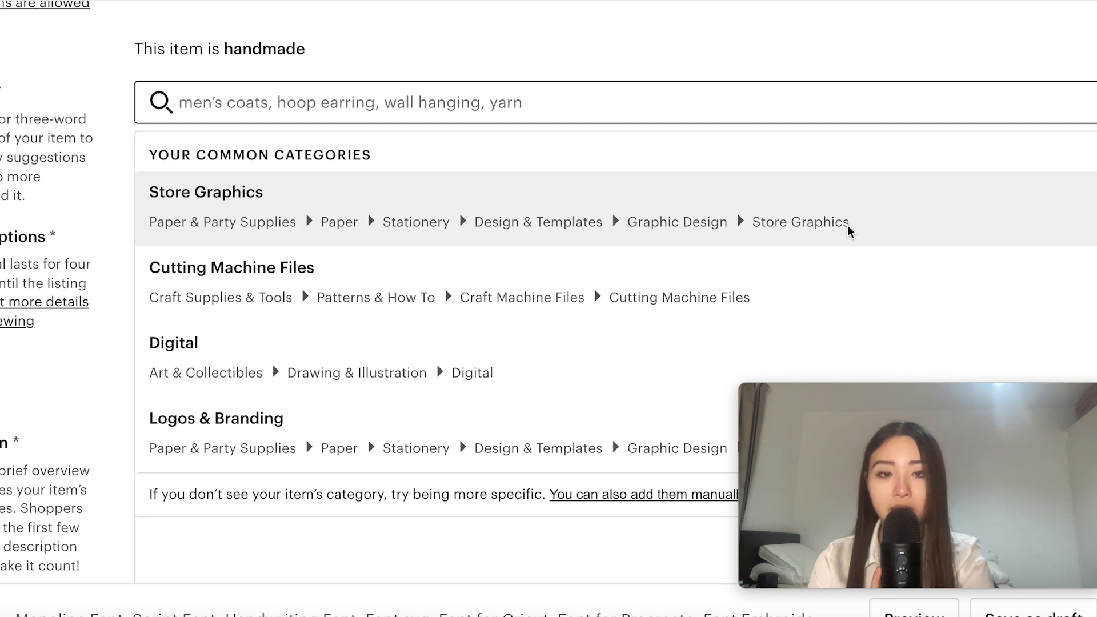
mouse_move(873, 217)
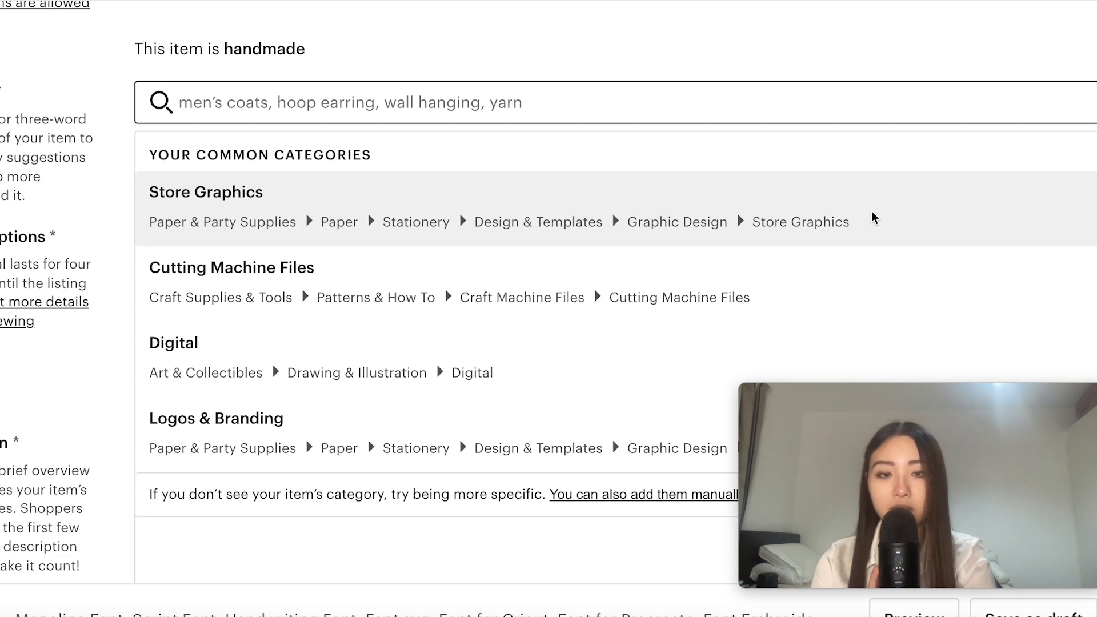
left_click(205, 192)
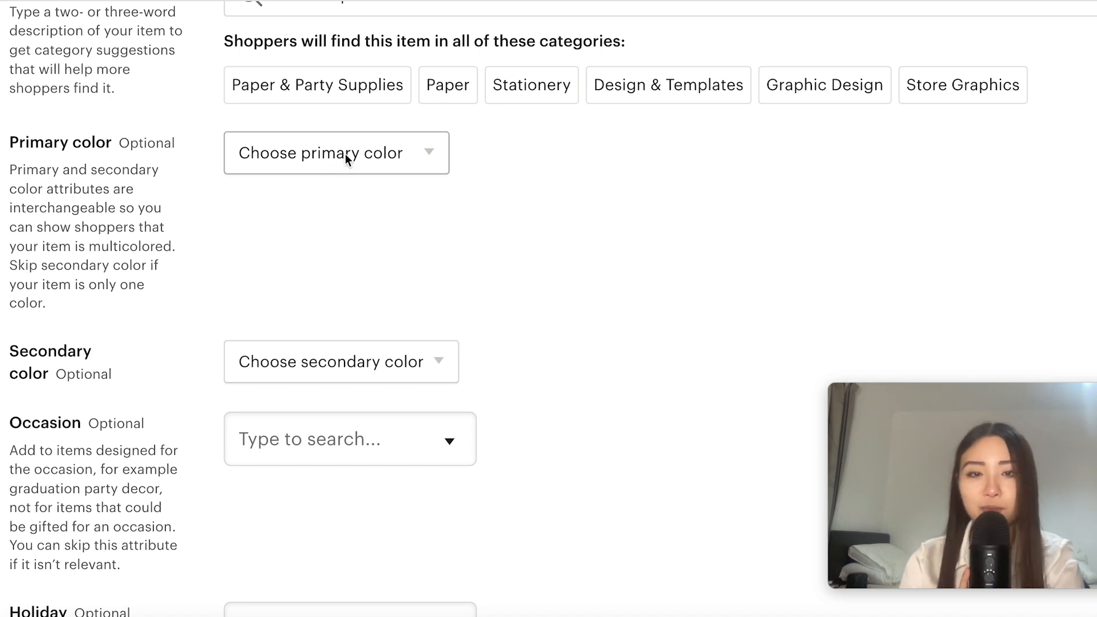
Choose Blue as the primary colour and Brown as the secondary colour.
left_click(336, 152)
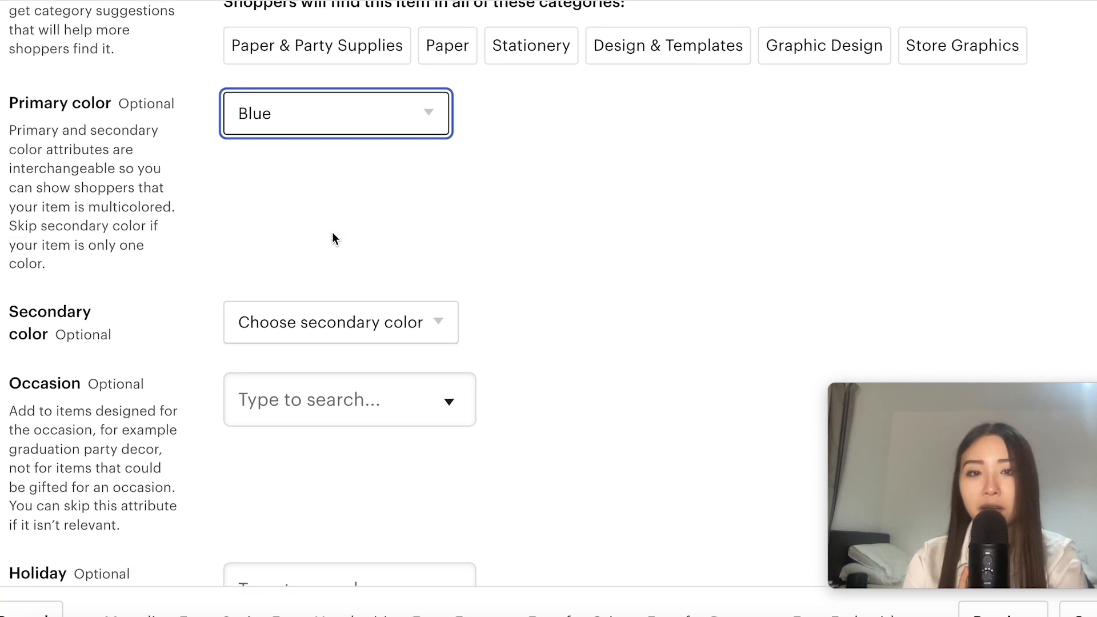
left_click(340, 323)
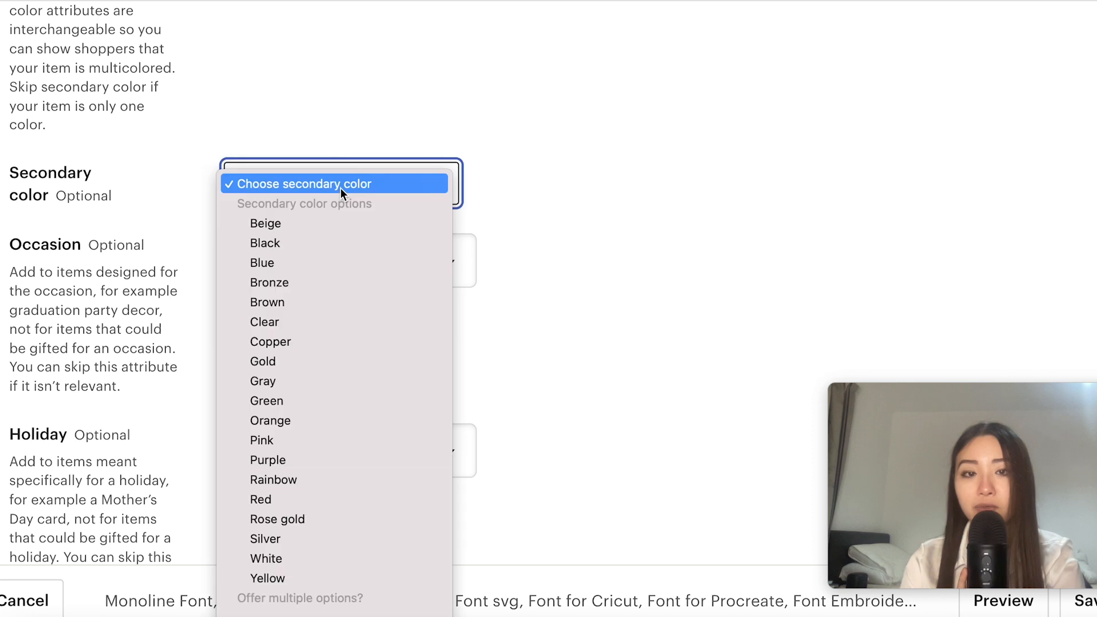
left_click(268, 301)
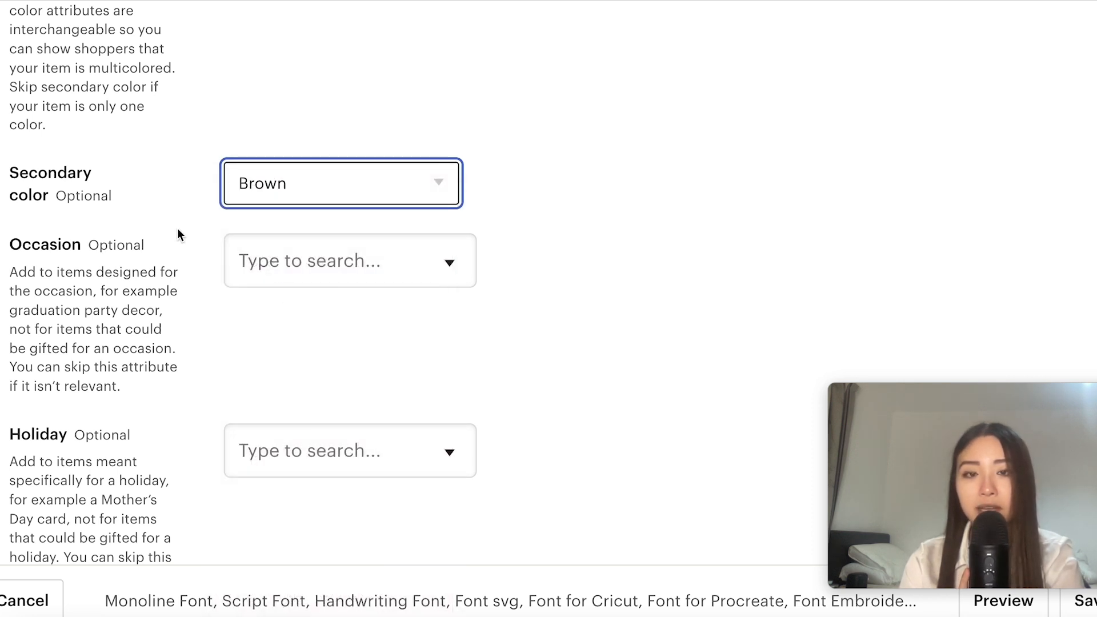
scroll("down", 3)
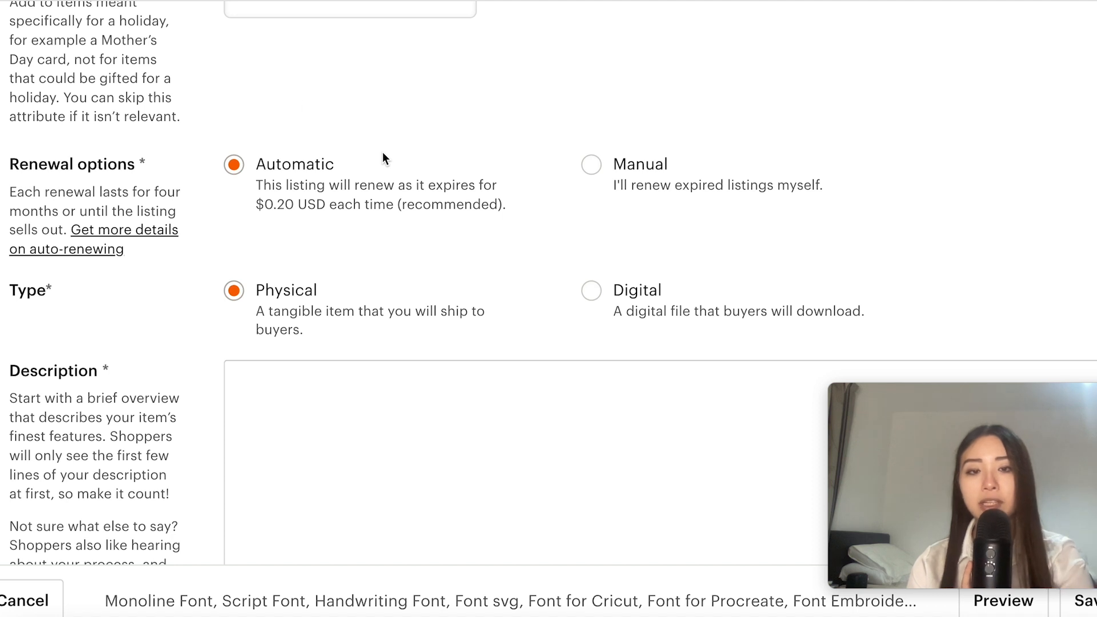
mouse_move(366, 193)
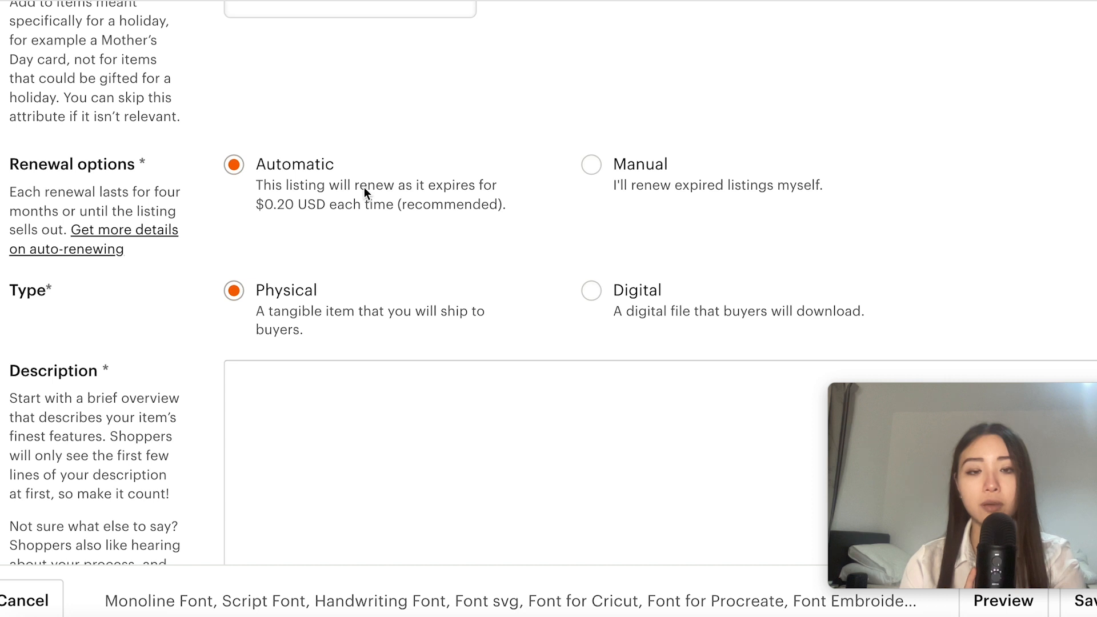
scroll("down", 3)
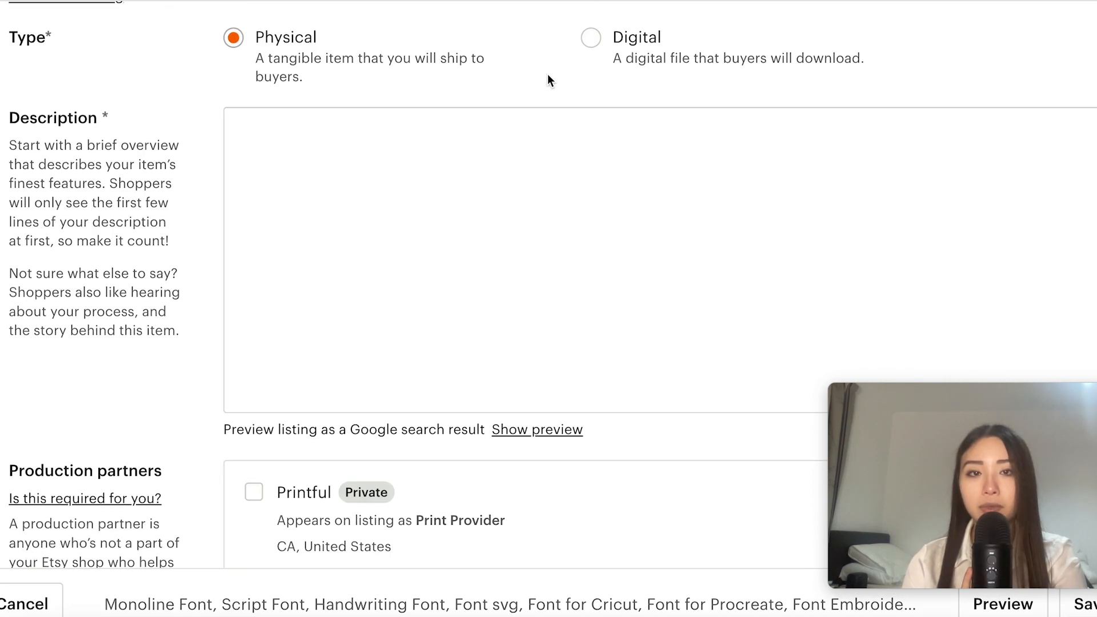
scroll("down", 3)
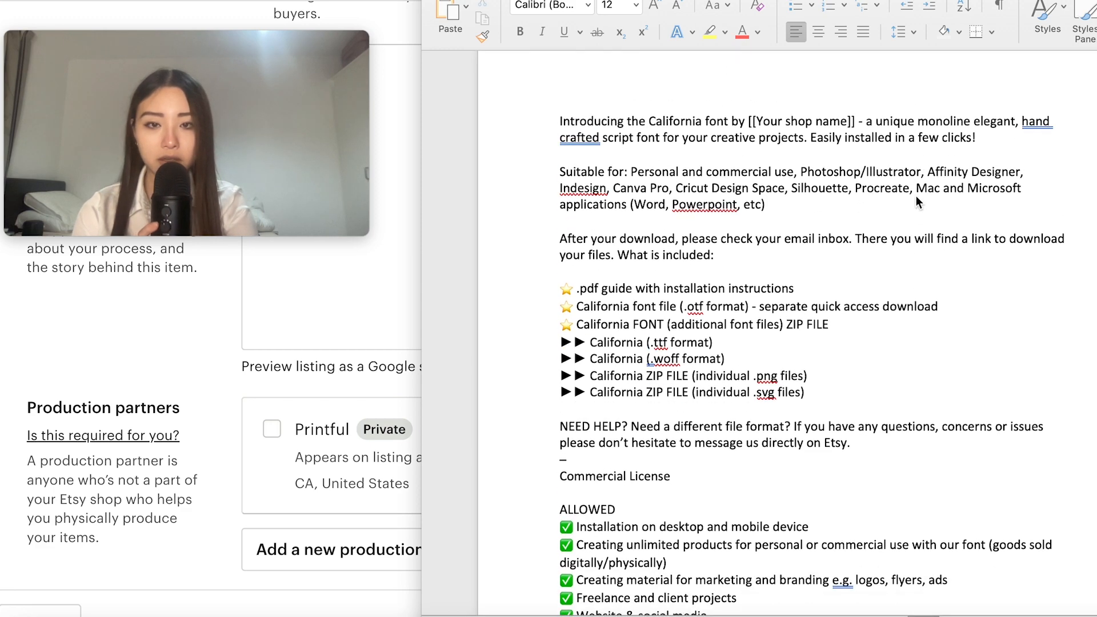
Scroll down past the pasted California description to reach the Section and Tags fields.
scroll("down", 3)
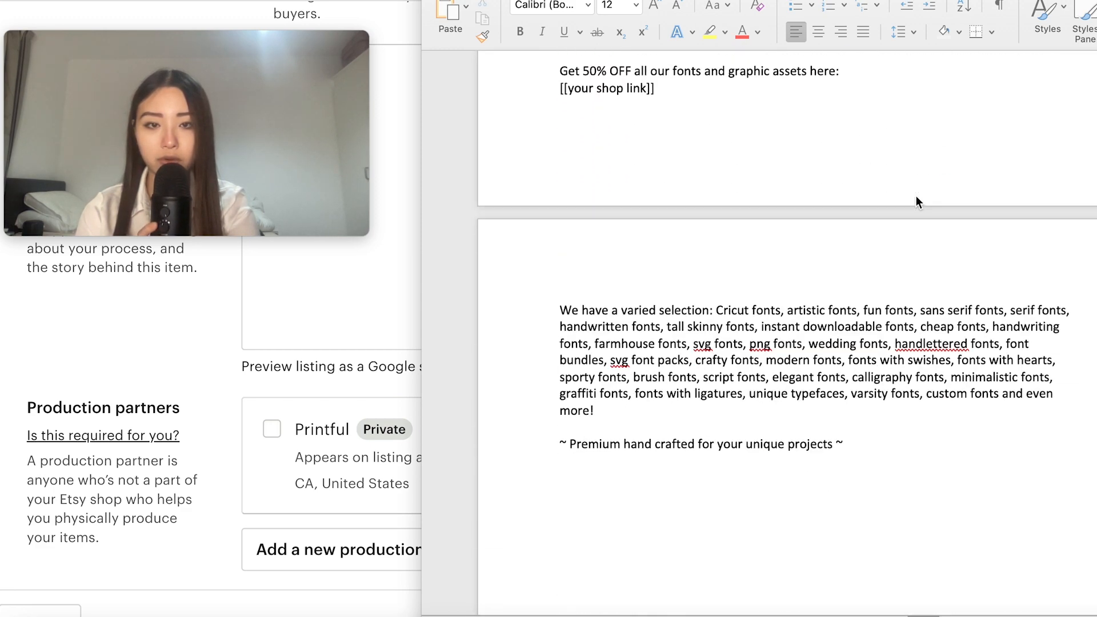
scroll("down", 3)
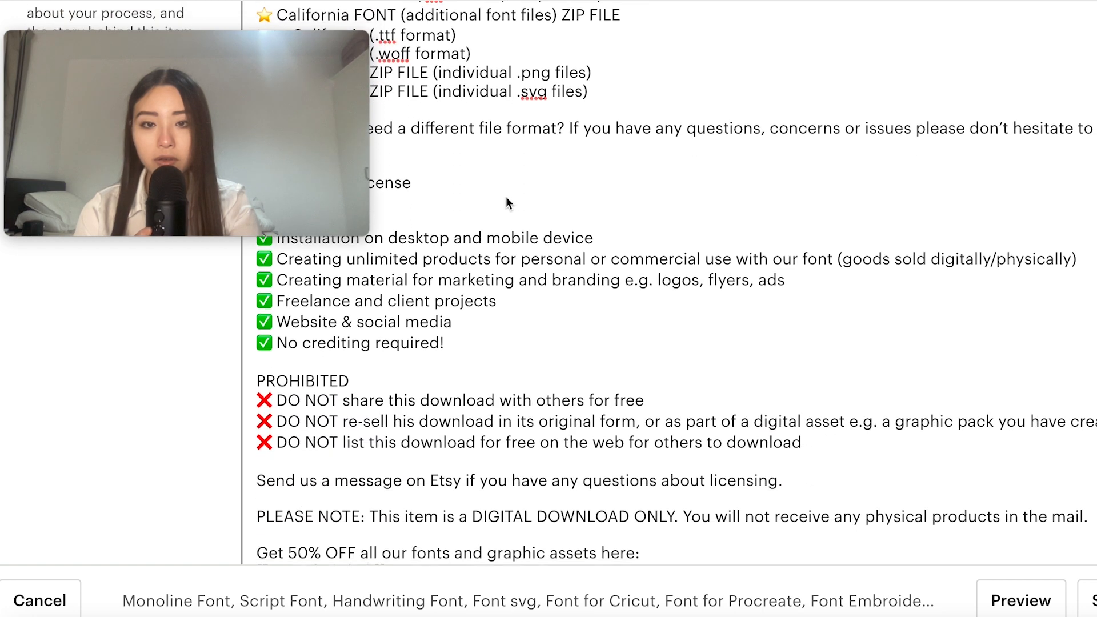
scroll("down", 3)
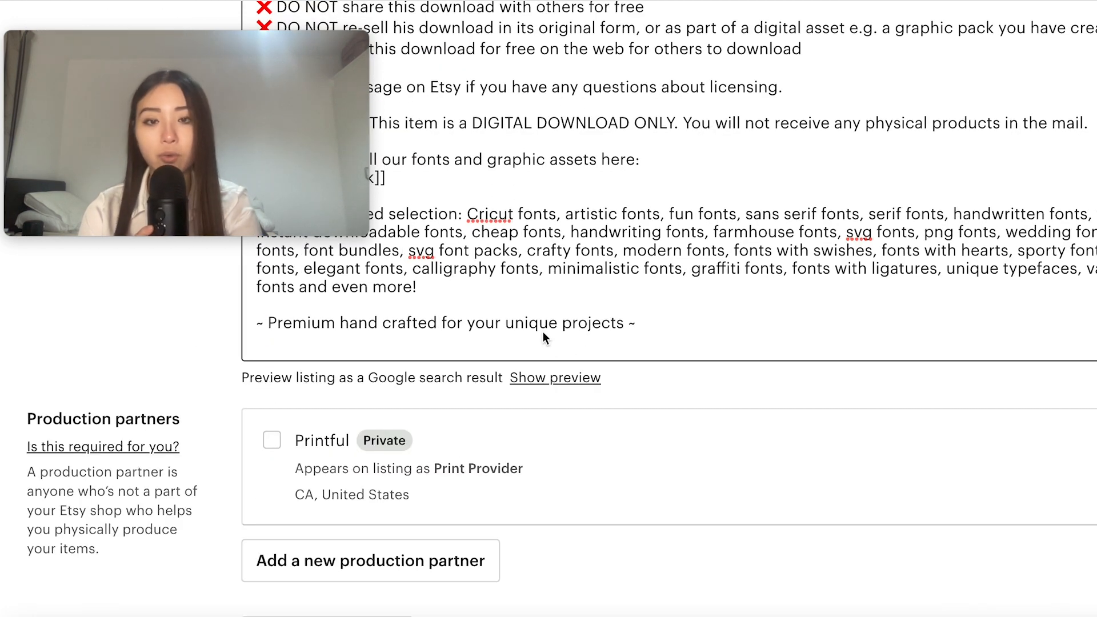
scroll("down", 3)
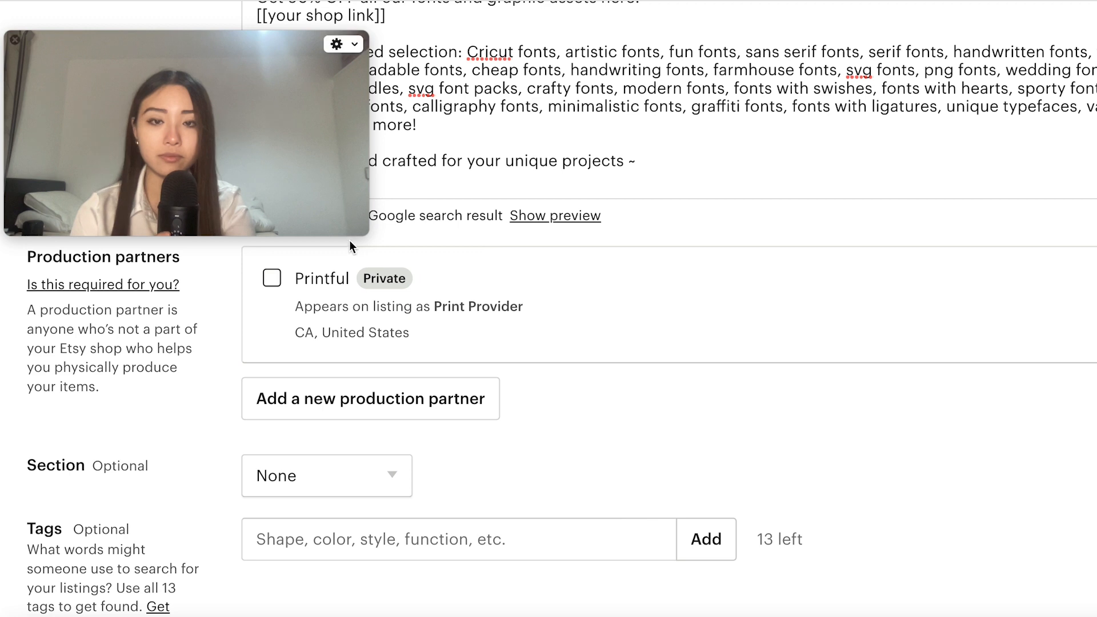
scroll("down", 3)
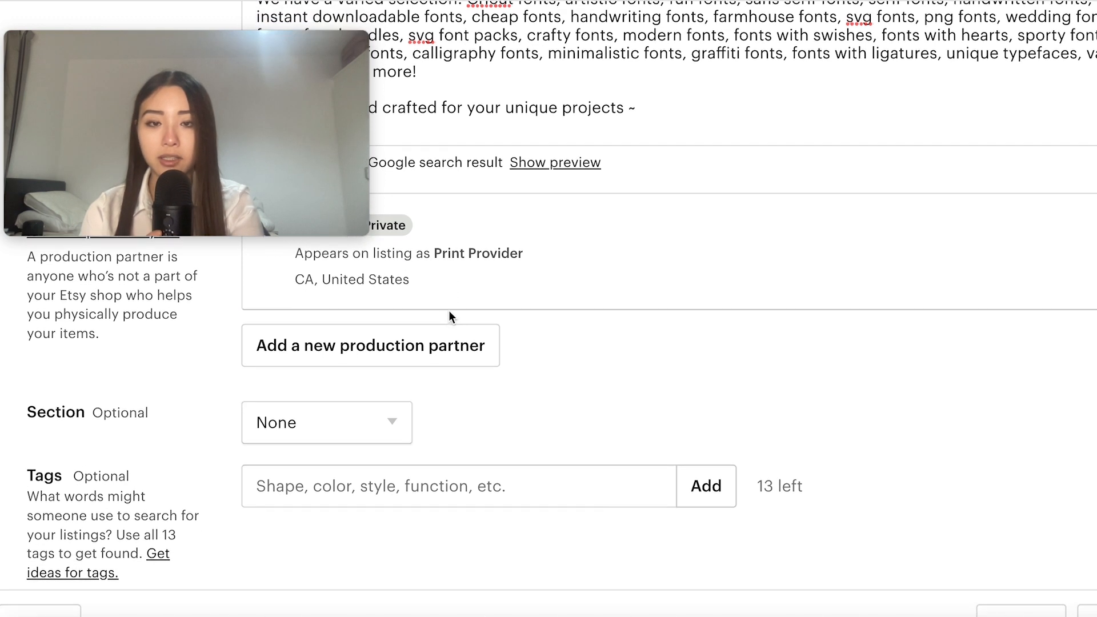
Assign the listing to the shop's Fonts section.
scroll("down", 3)
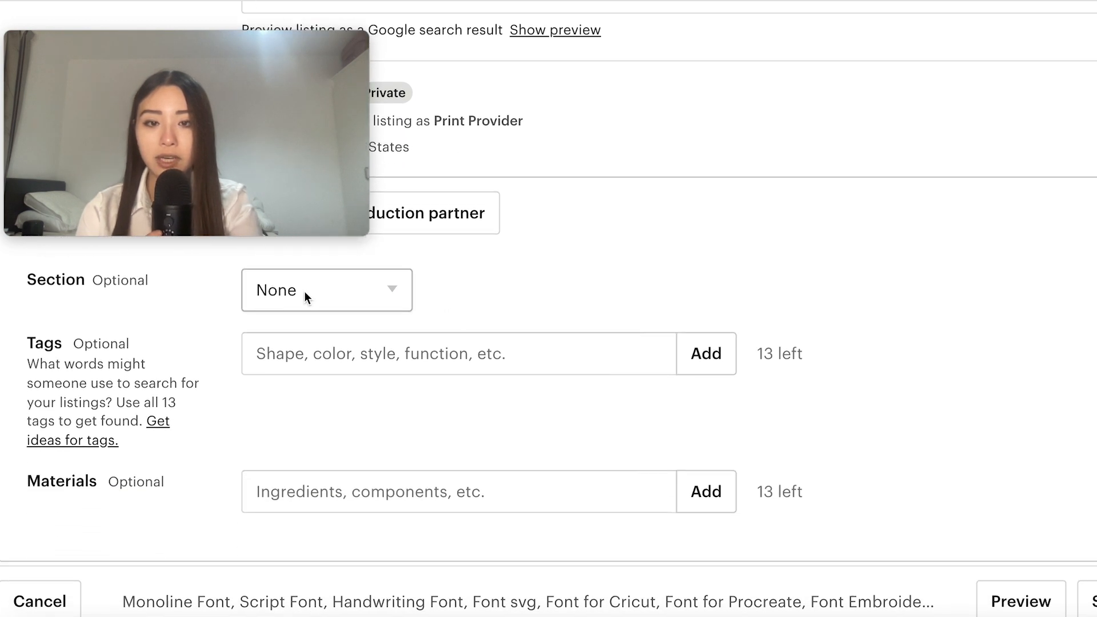
left_click(326, 290)
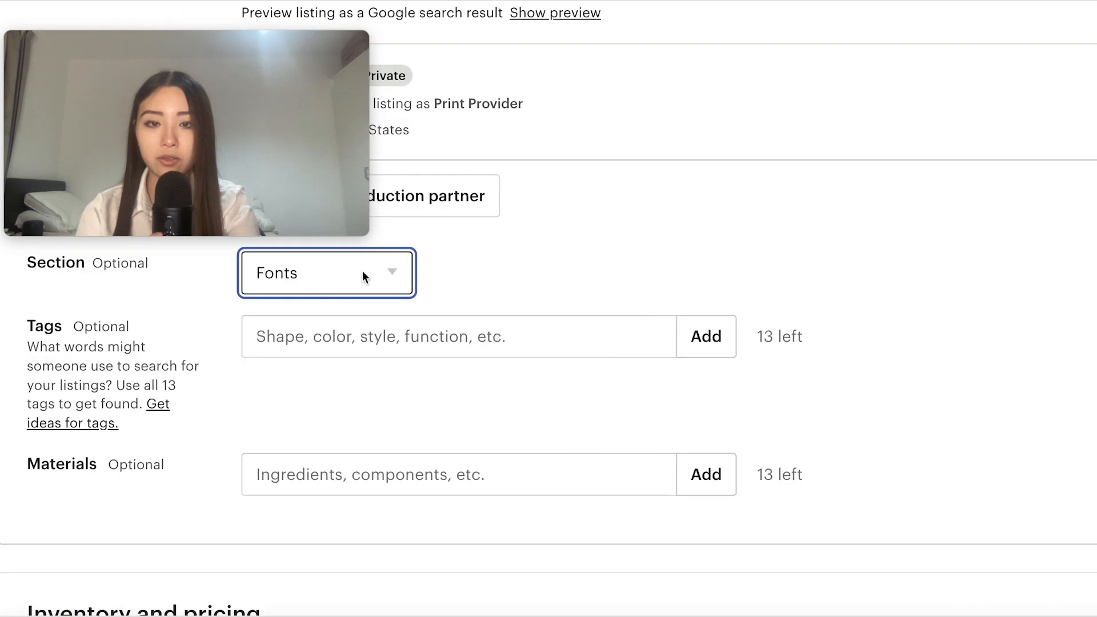
scroll("down", 3)
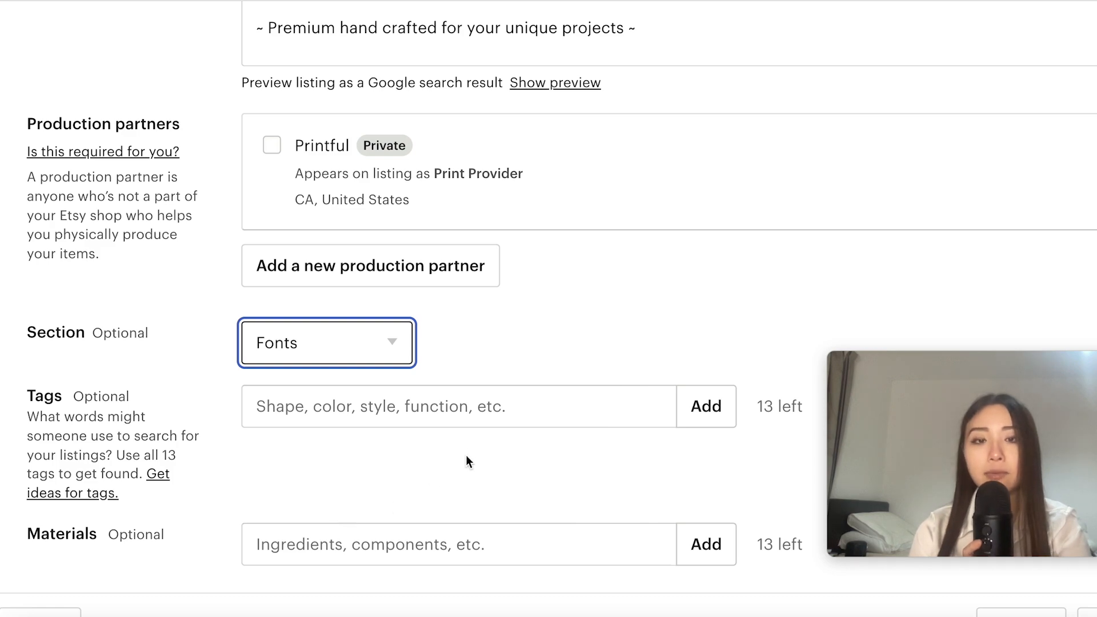
scroll("down", 3)
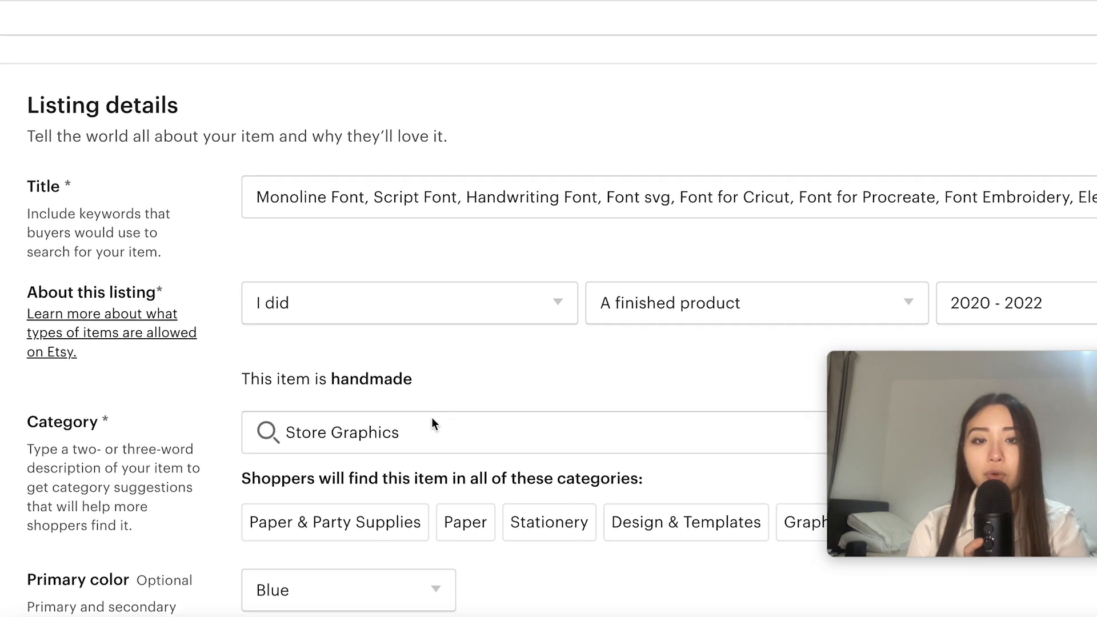
scroll("down", 3)
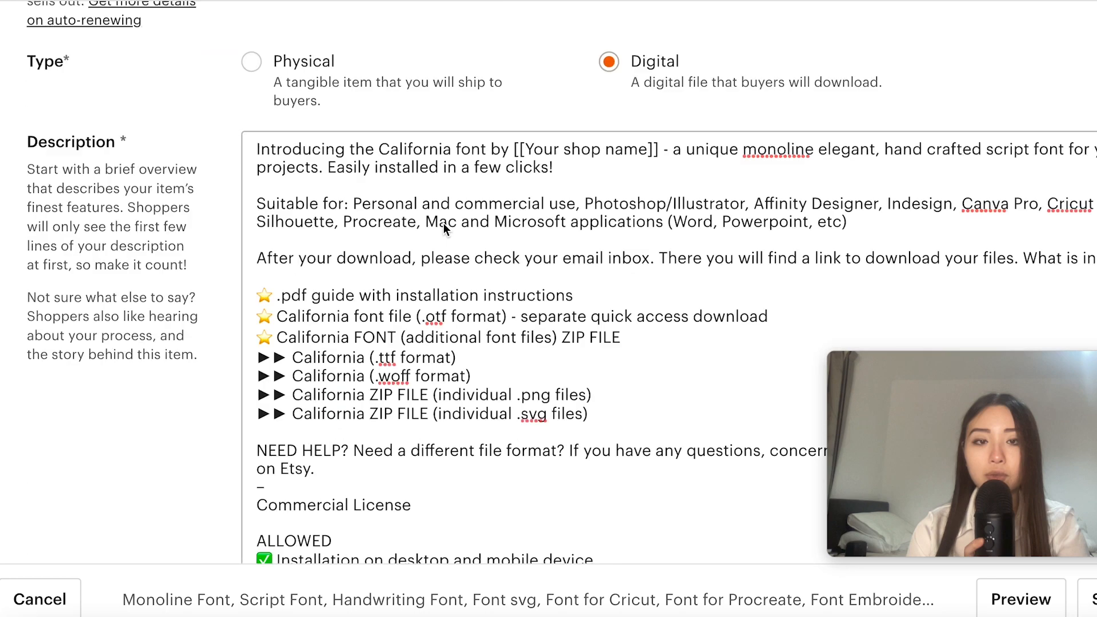
scroll("down", 3)
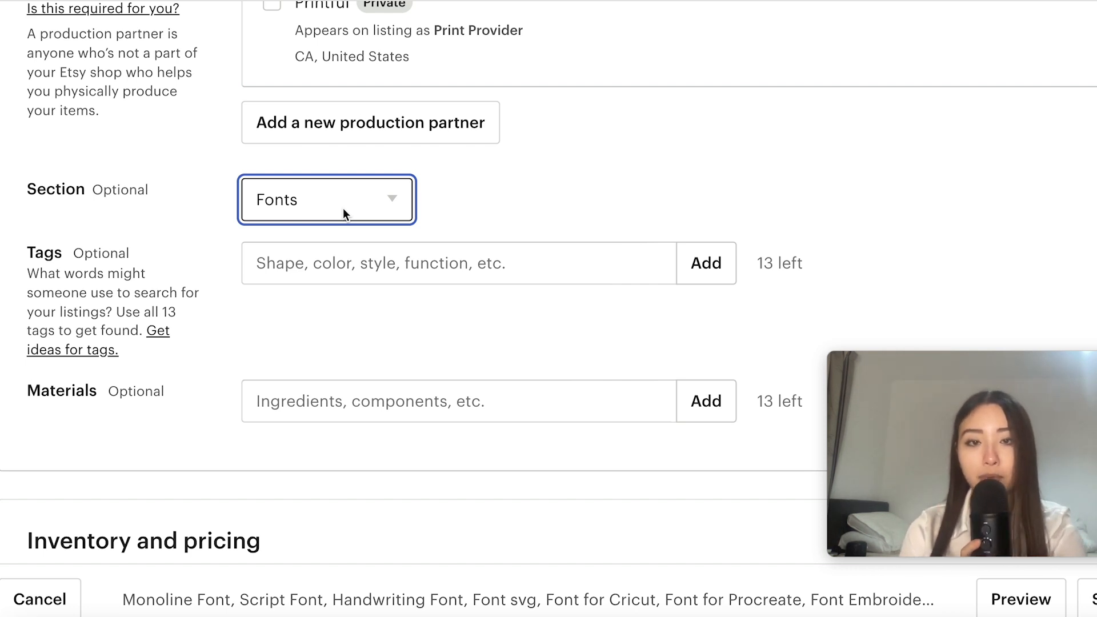
Fill the 13 tags with font keywords like Monoline Font, Script Font, Handwritten font.
scroll("down", 3)
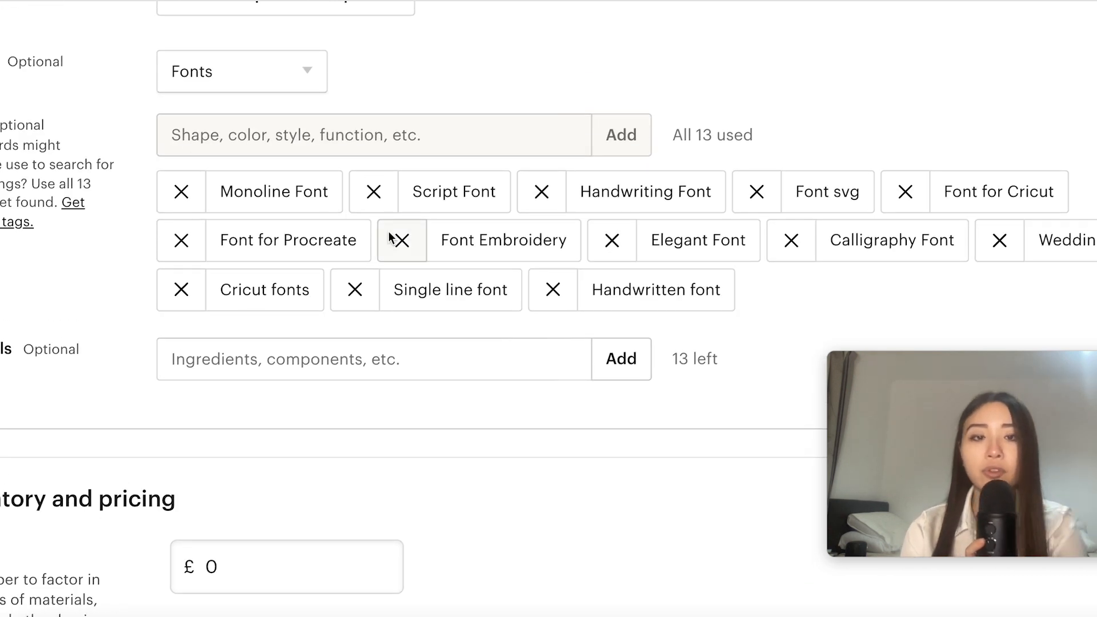
scroll("down", 3)
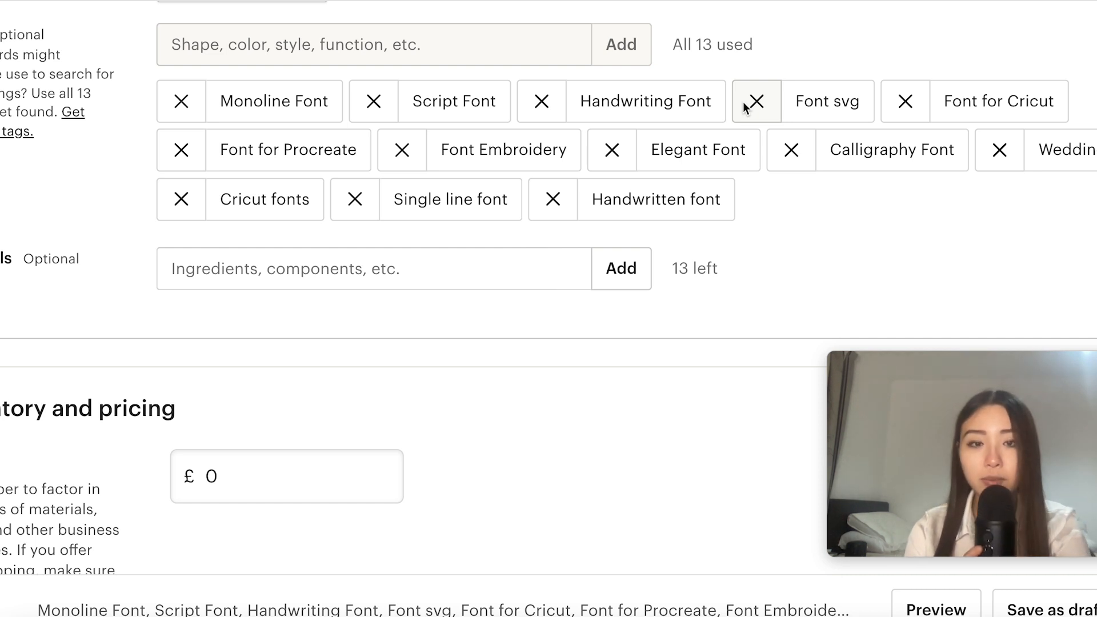
scroll("down", 3)
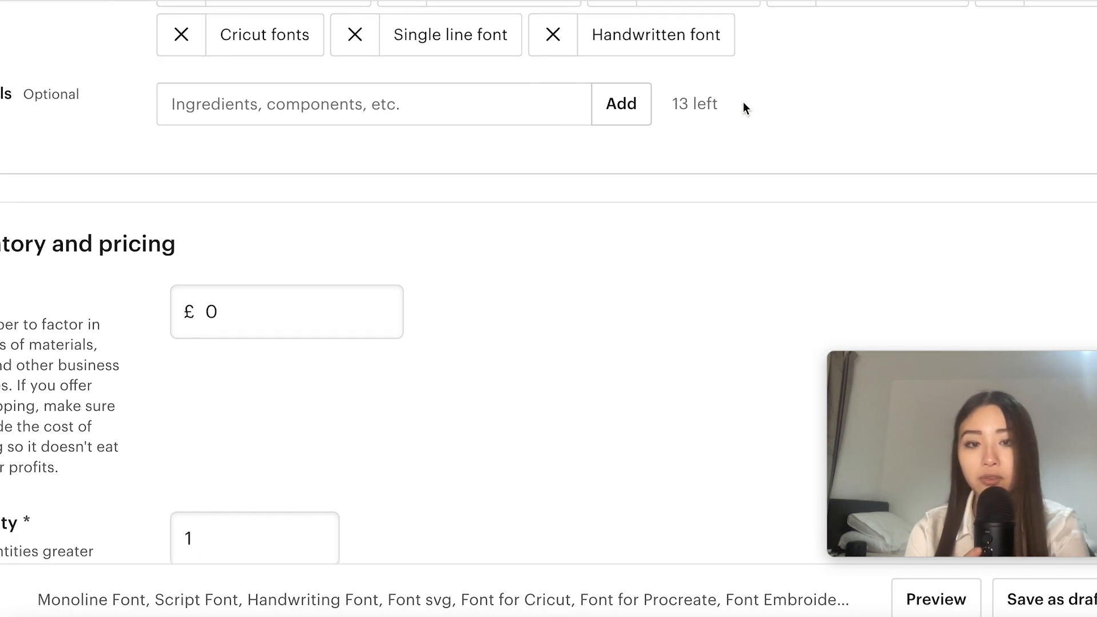
scroll("down", 3)
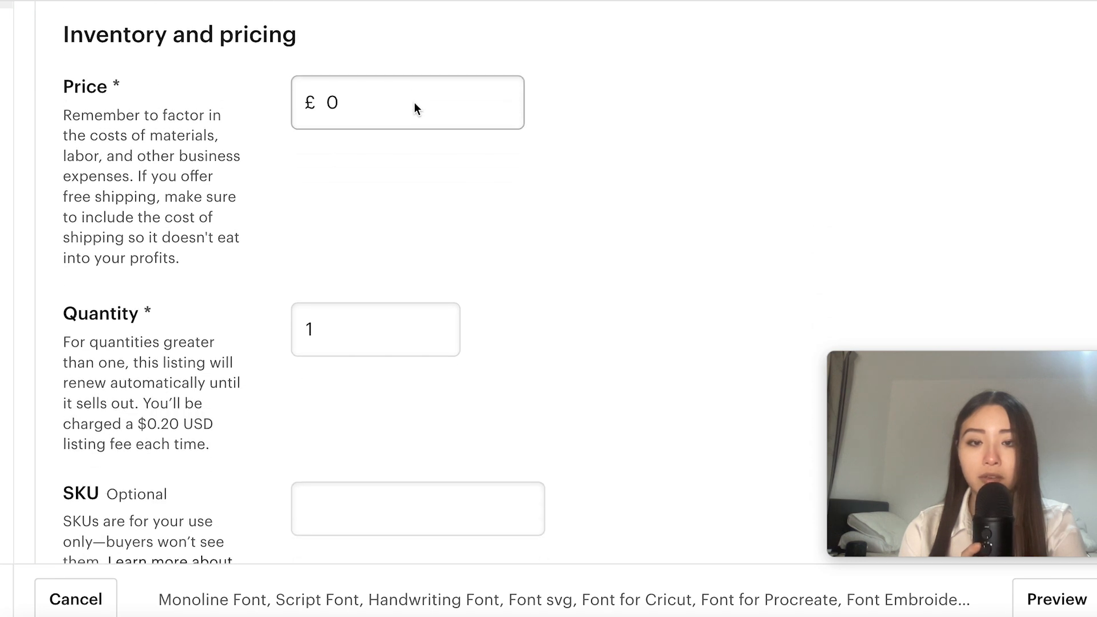
scroll("down", 3)
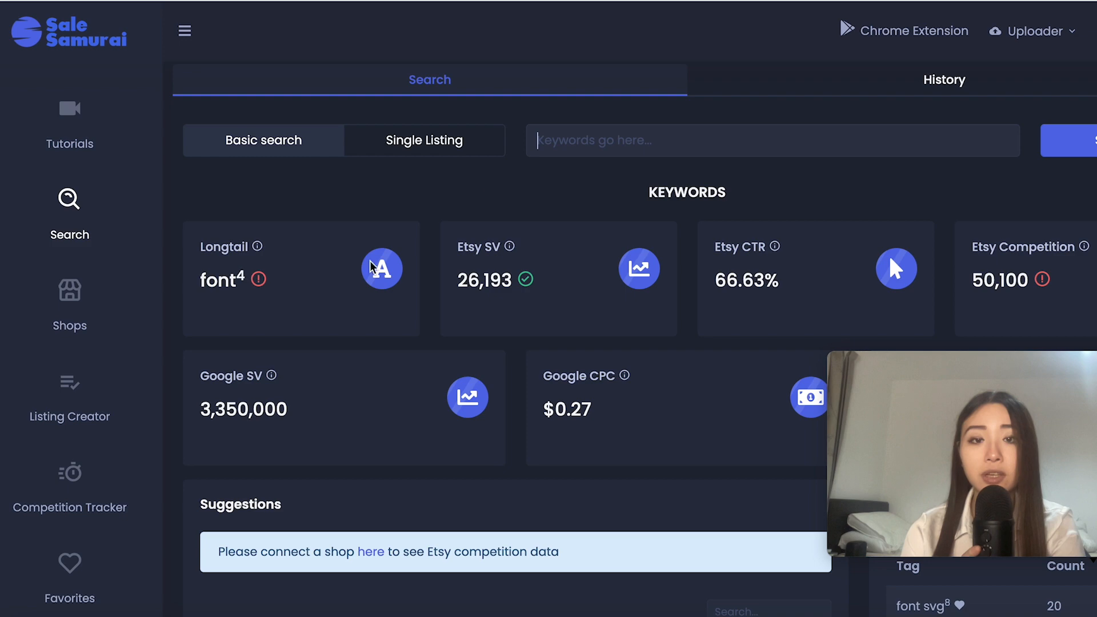
scroll("down", 3)
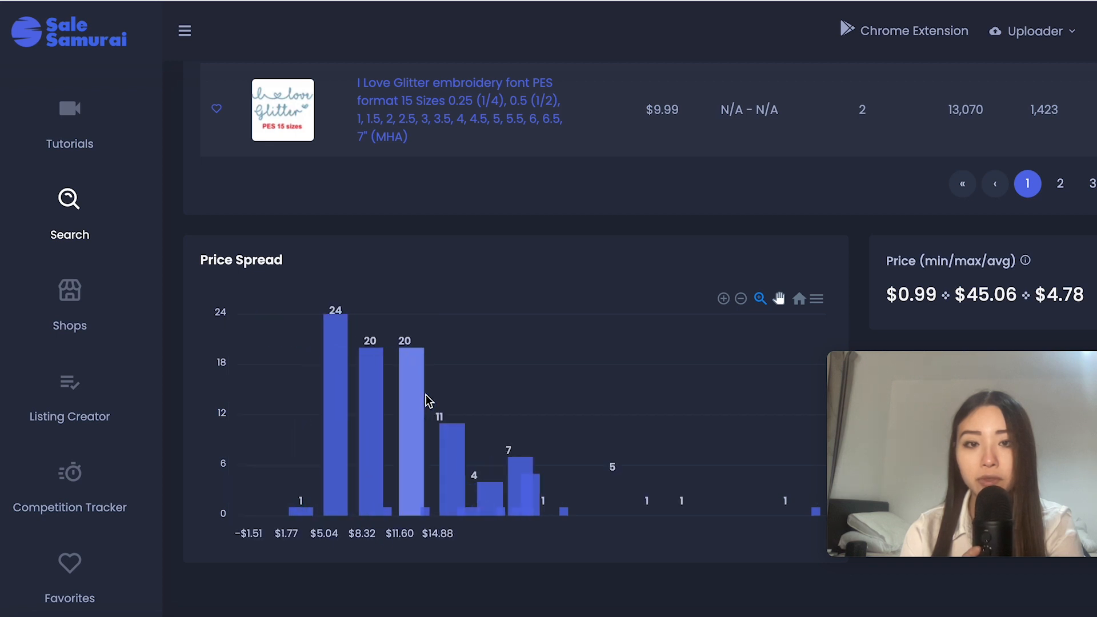
scroll("down", 3)
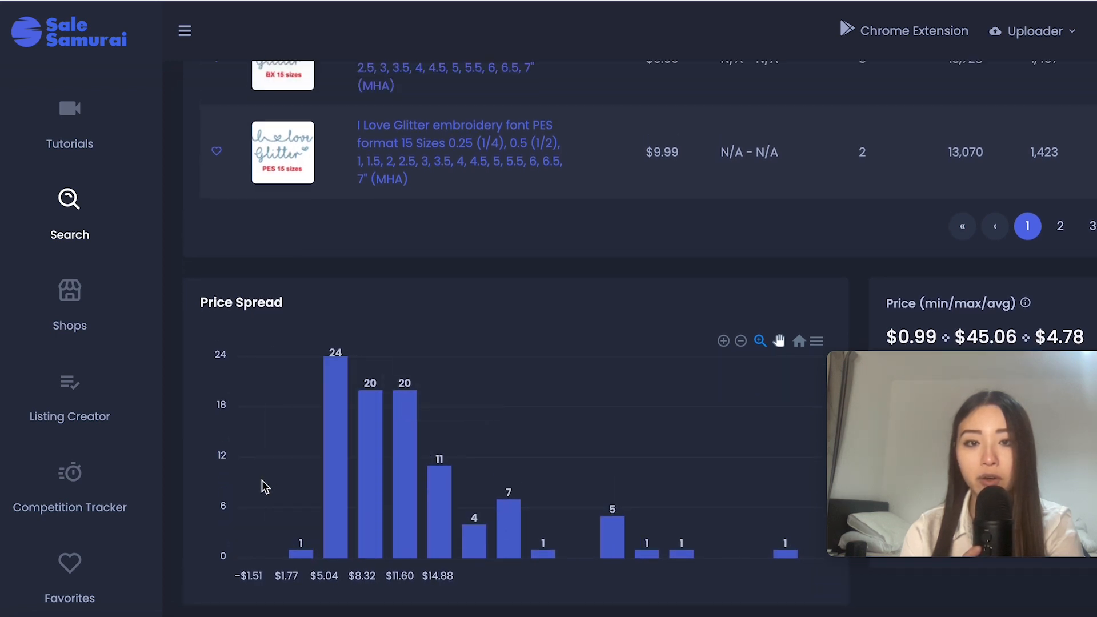
mouse_move(376, 352)
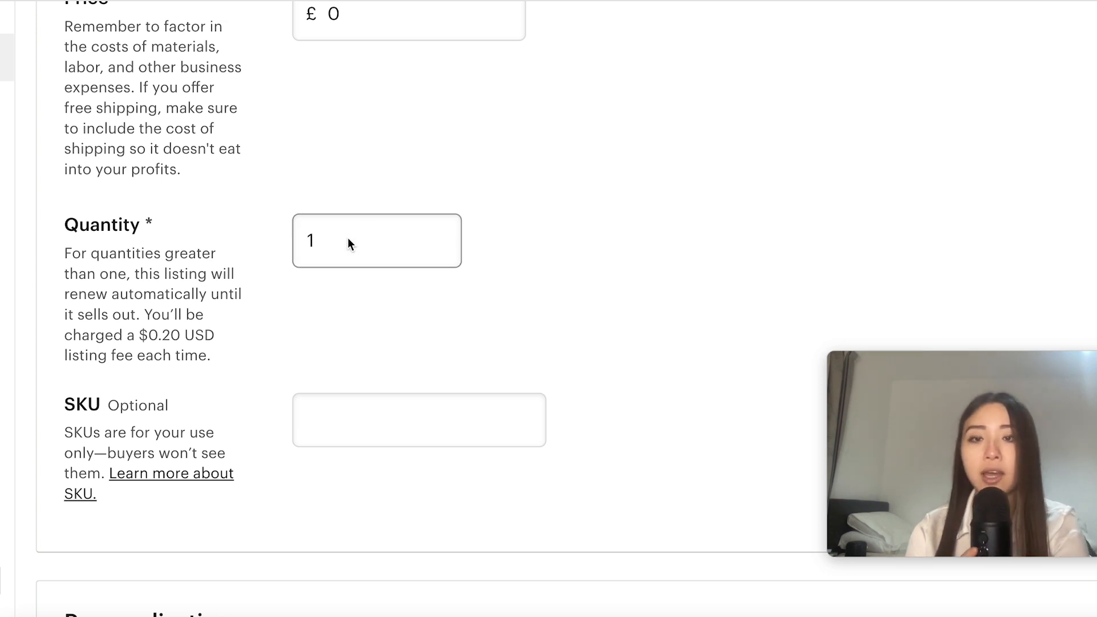
mouse_move(328, 250)
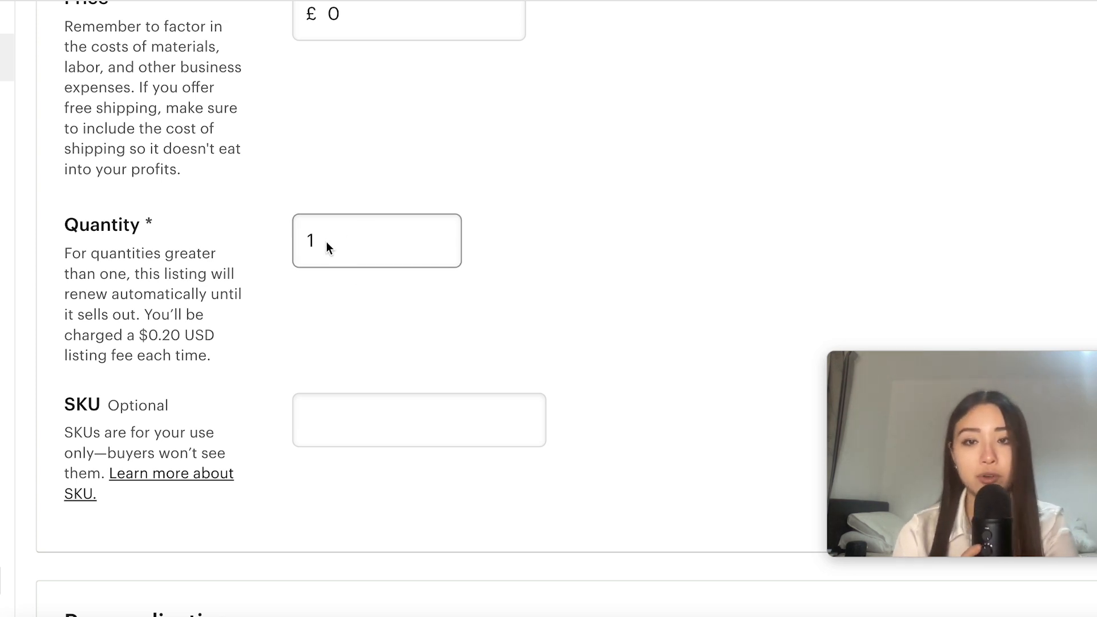
Enter 999 as the listing quantity and move down to the digital files section.
type("999")
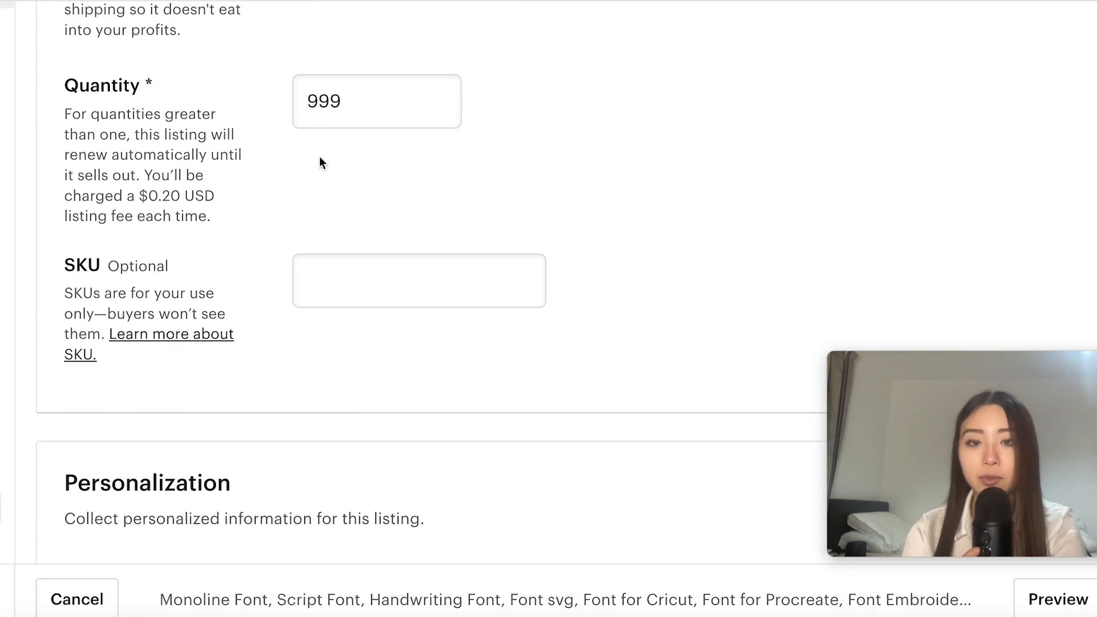
scroll("down", 3)
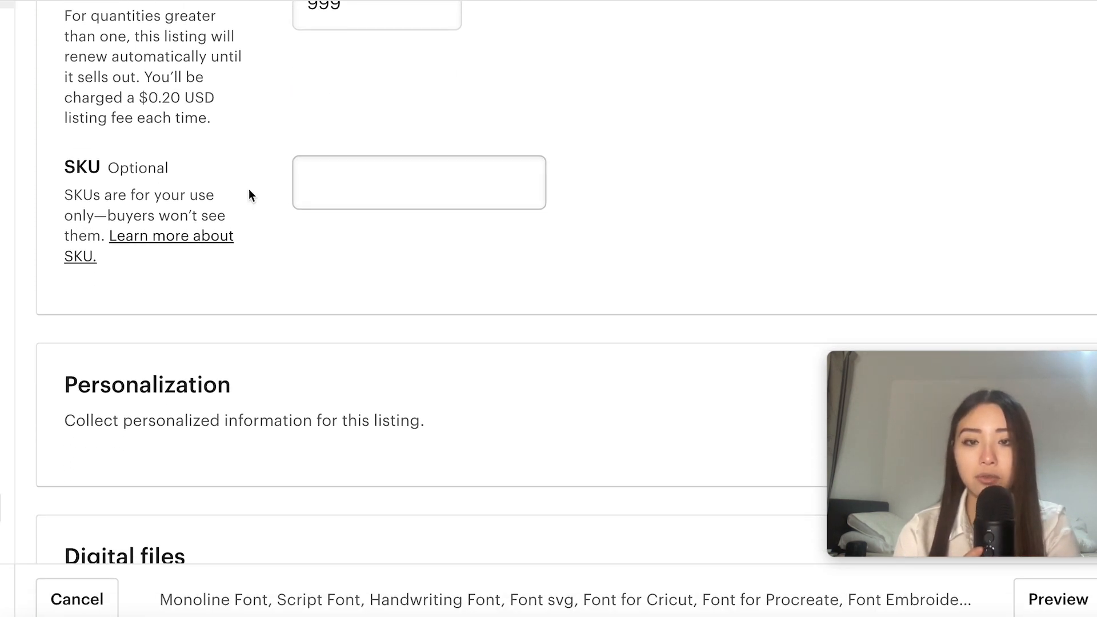
scroll("down", 3)
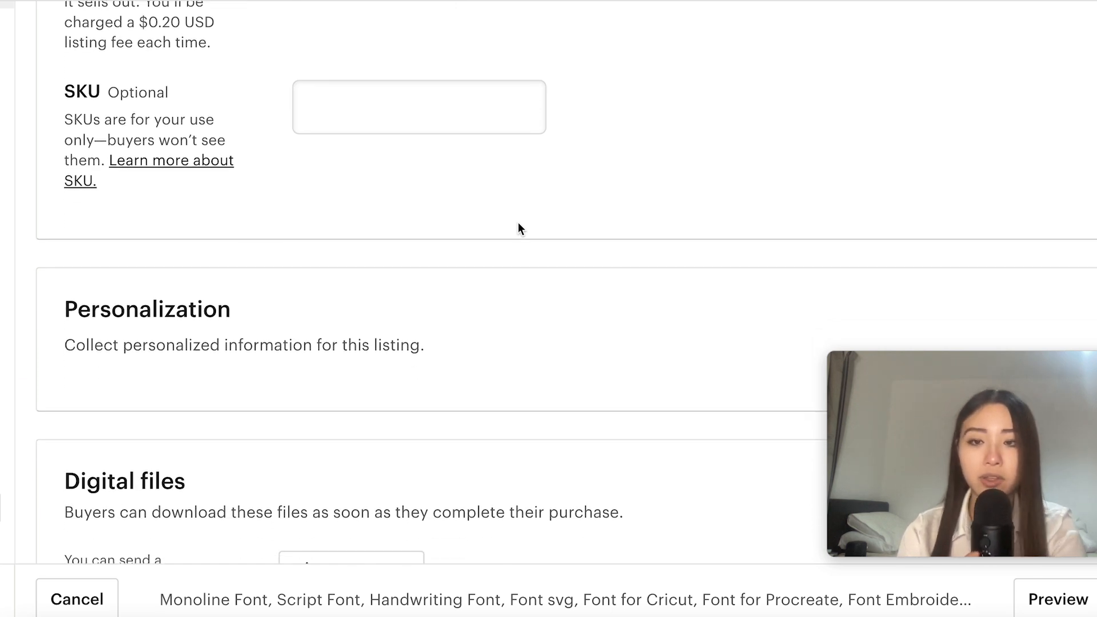
scroll("down", 3)
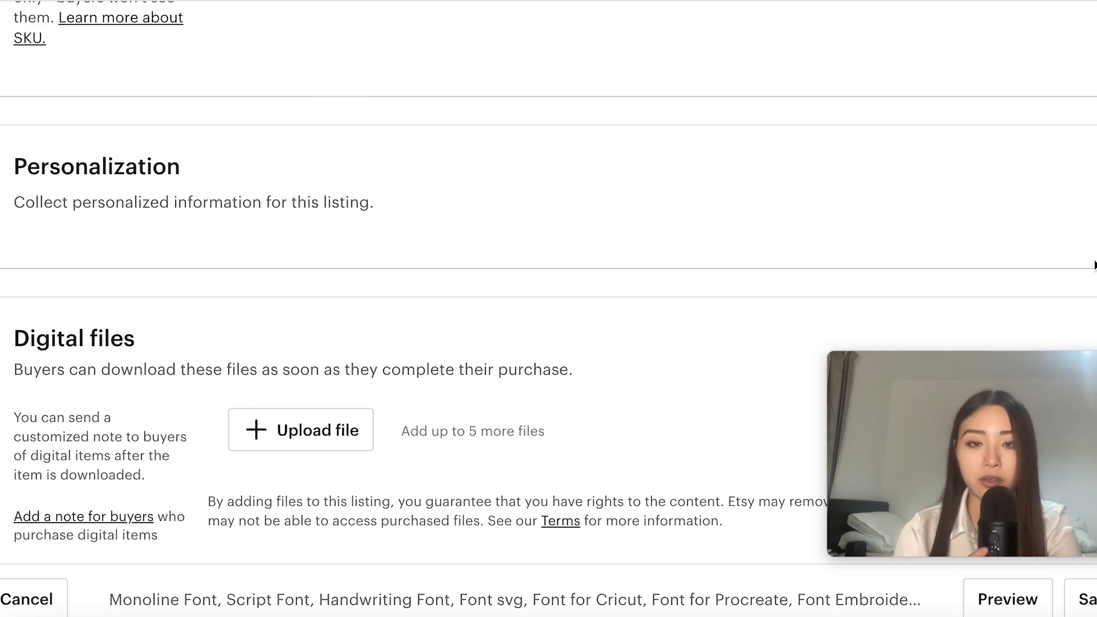
Upload California.otf and Californiaotherfontfiles.zip as the downloadable files.
scroll("down", 3)
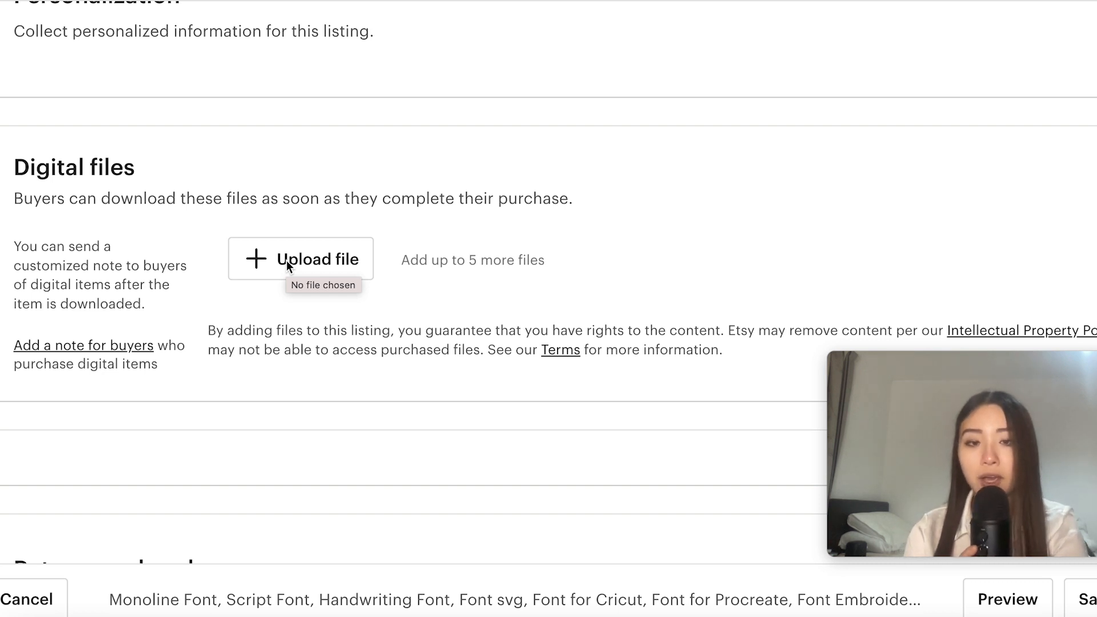
left_click(301, 259)
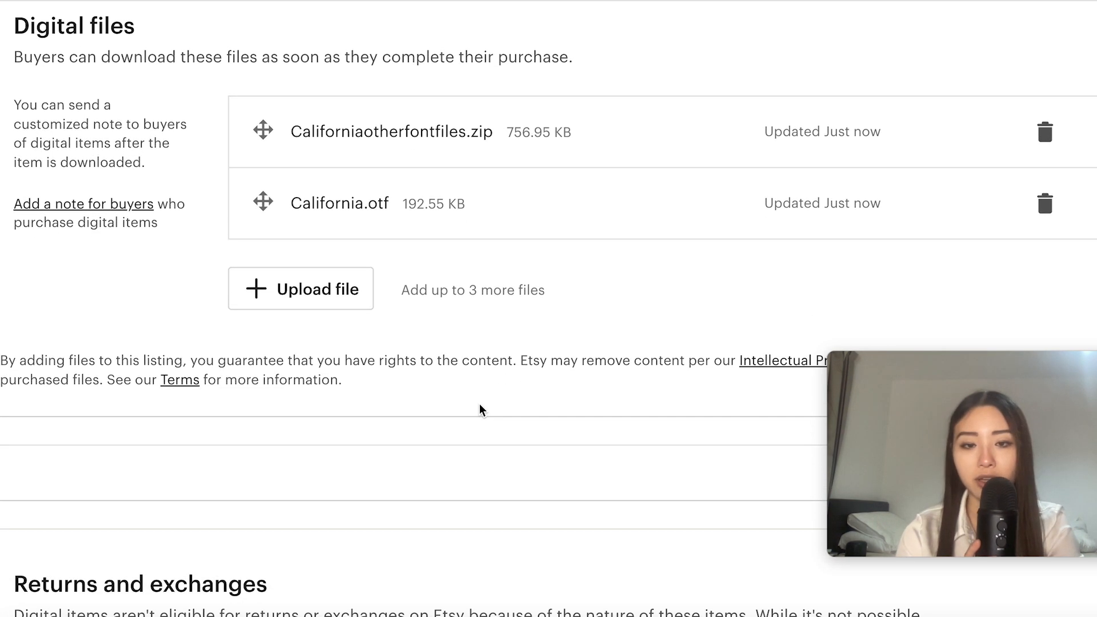
scroll("down", 3)
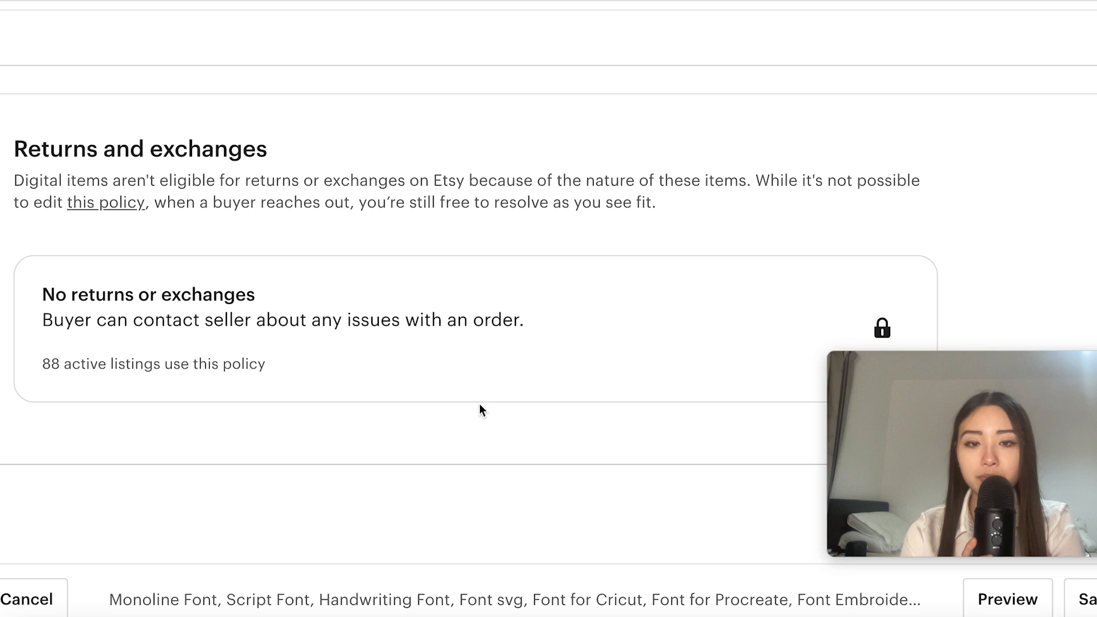
scroll("down", 3)
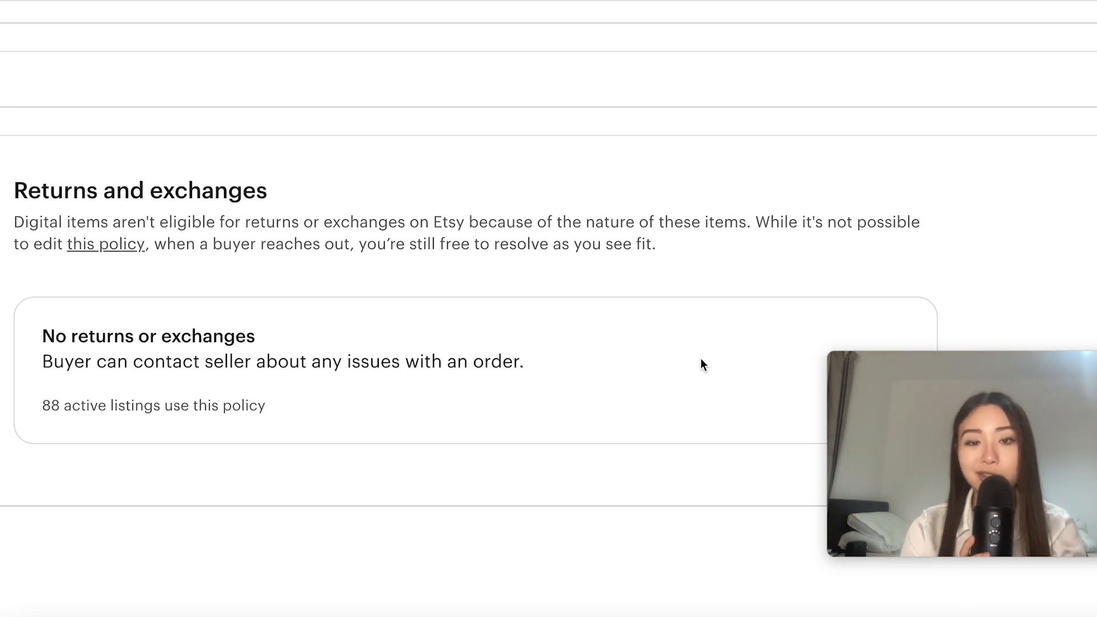
scroll("down", 3)
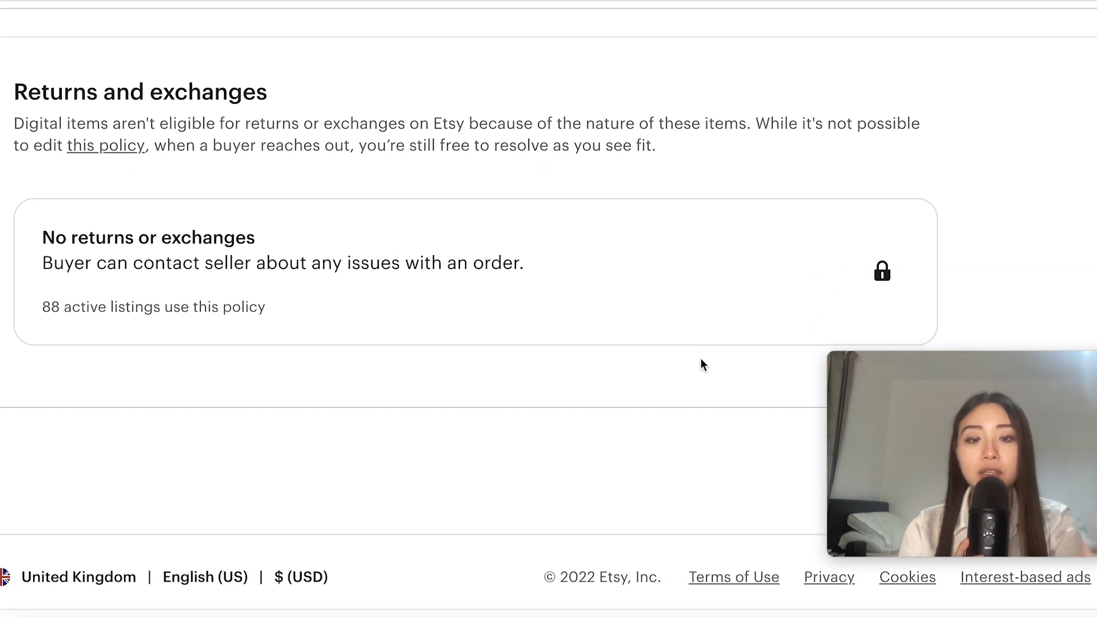